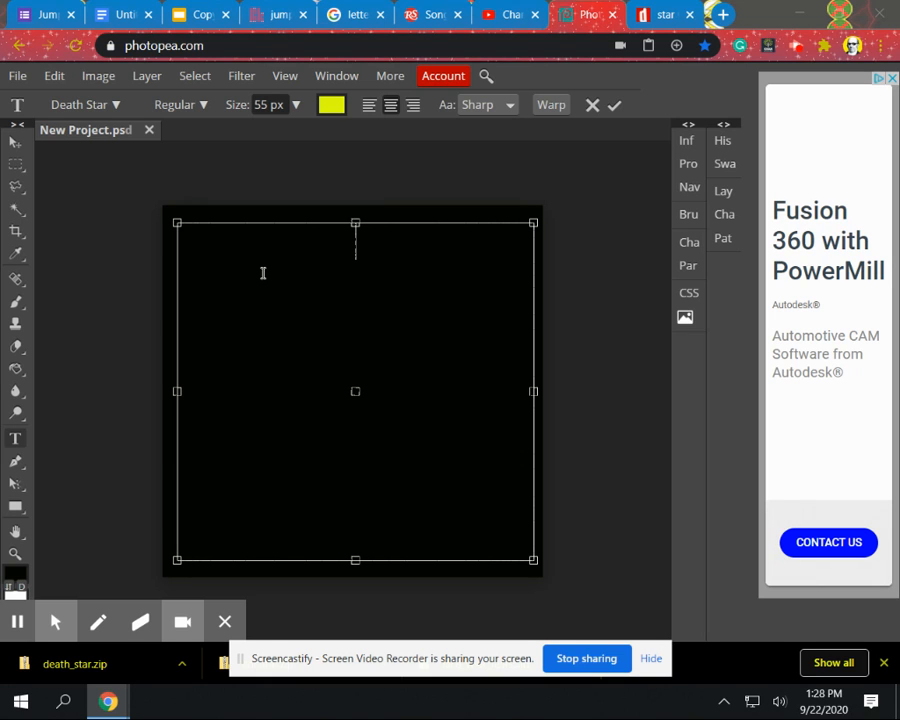
mouse_move(70, 384)
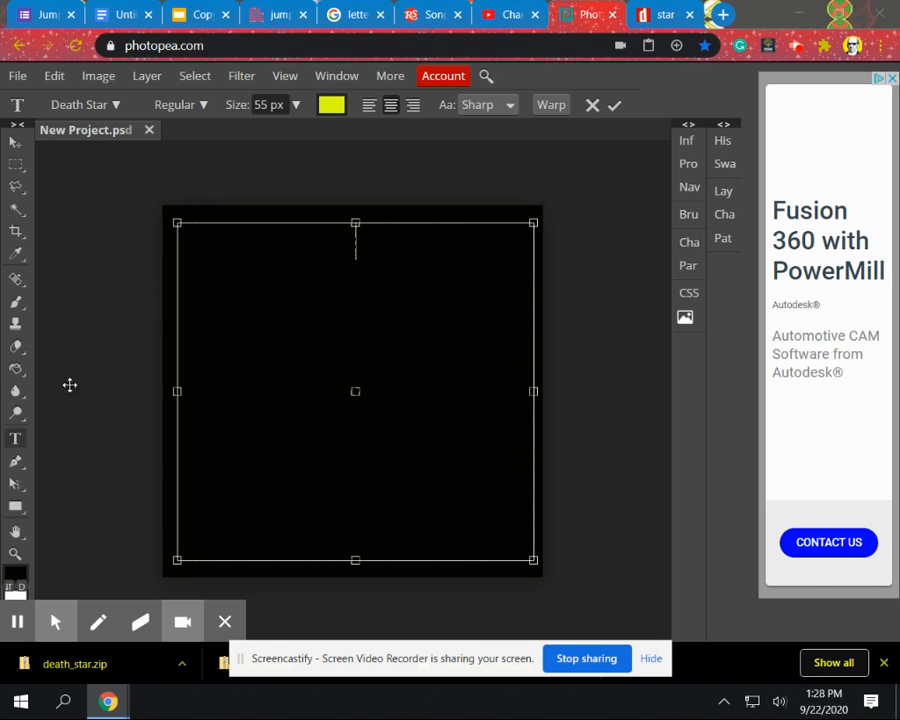
mouse_move(100, 304)
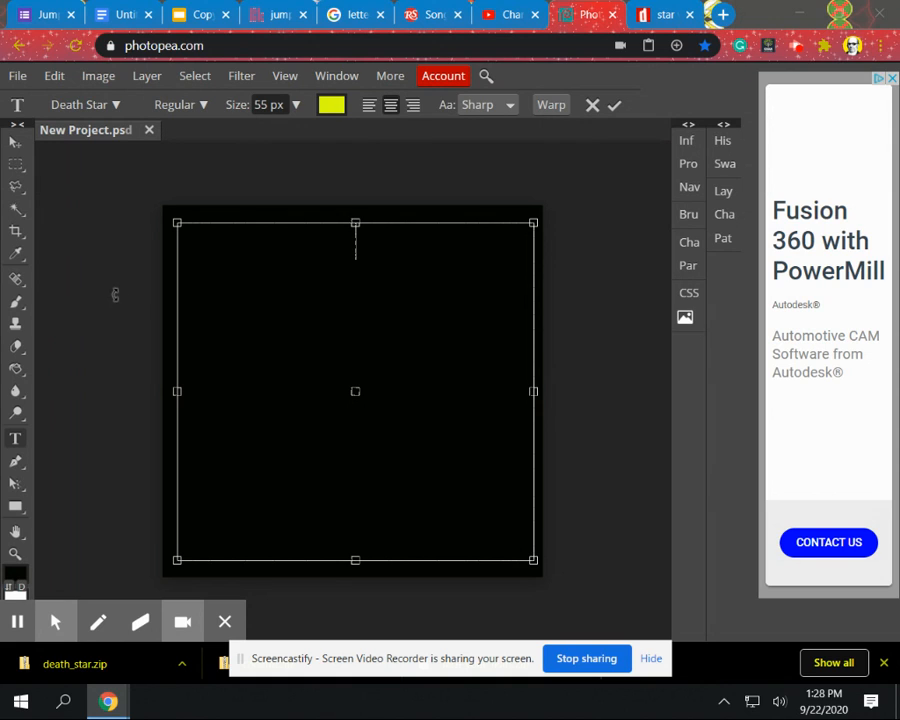
mouse_move(104, 284)
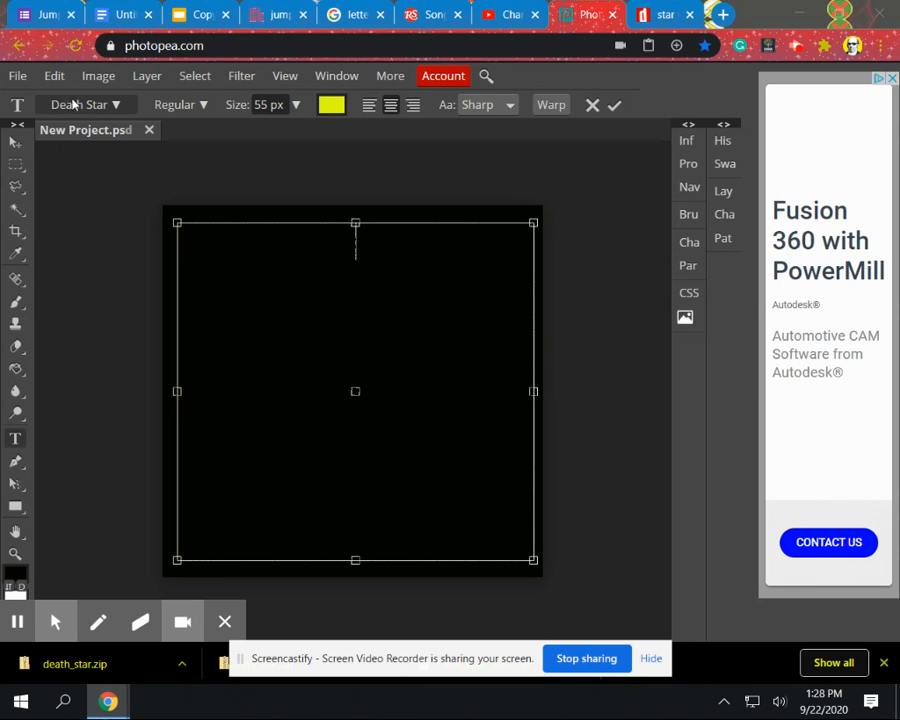
Choose the Death Star font for the text.
left_click(80, 104)
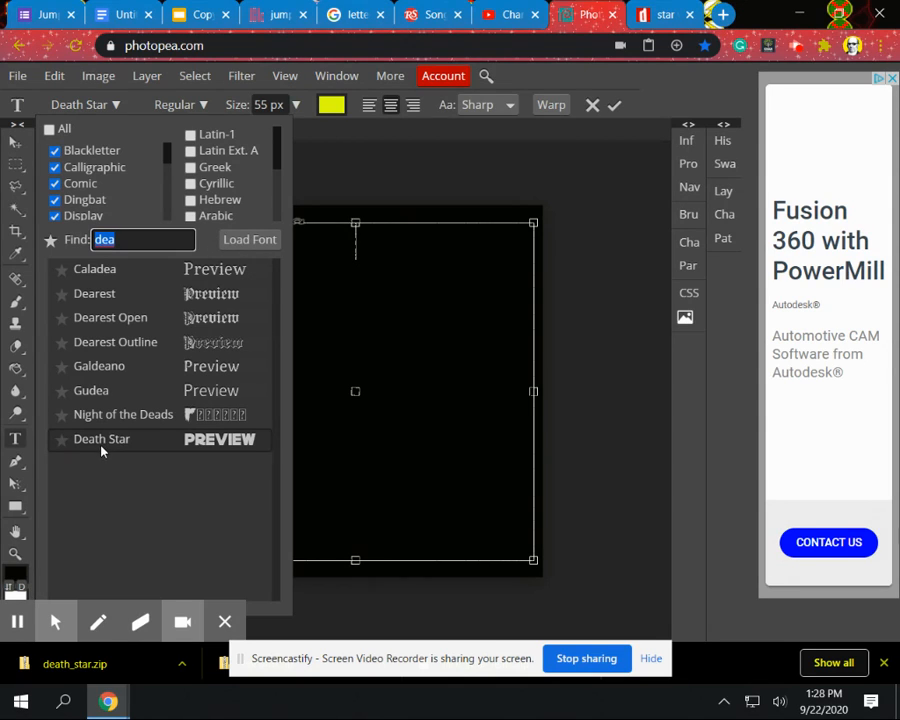
left_click(100, 440)
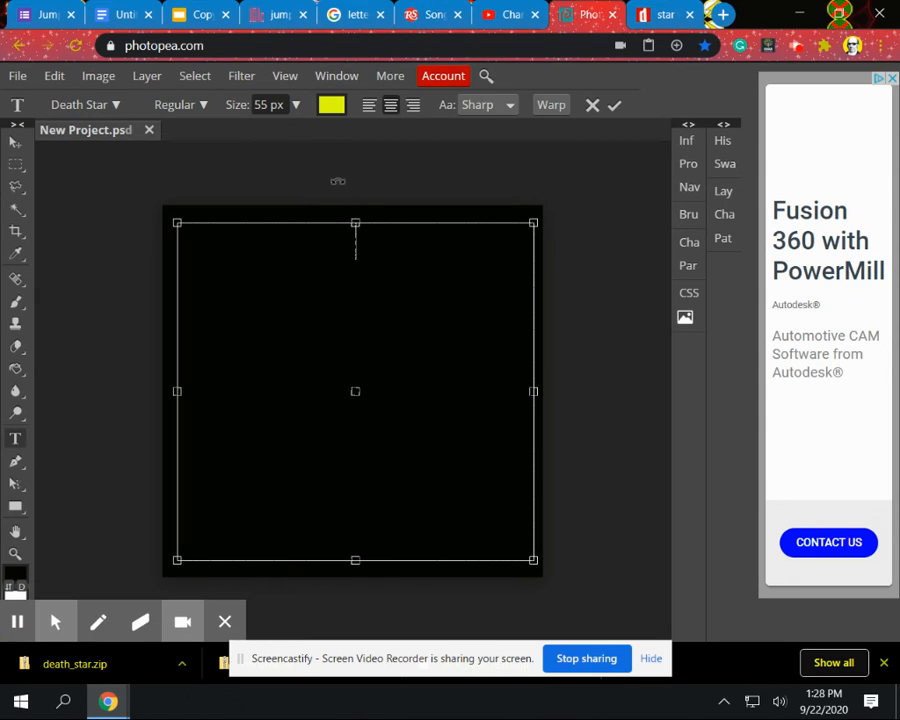
mouse_move(336, 184)
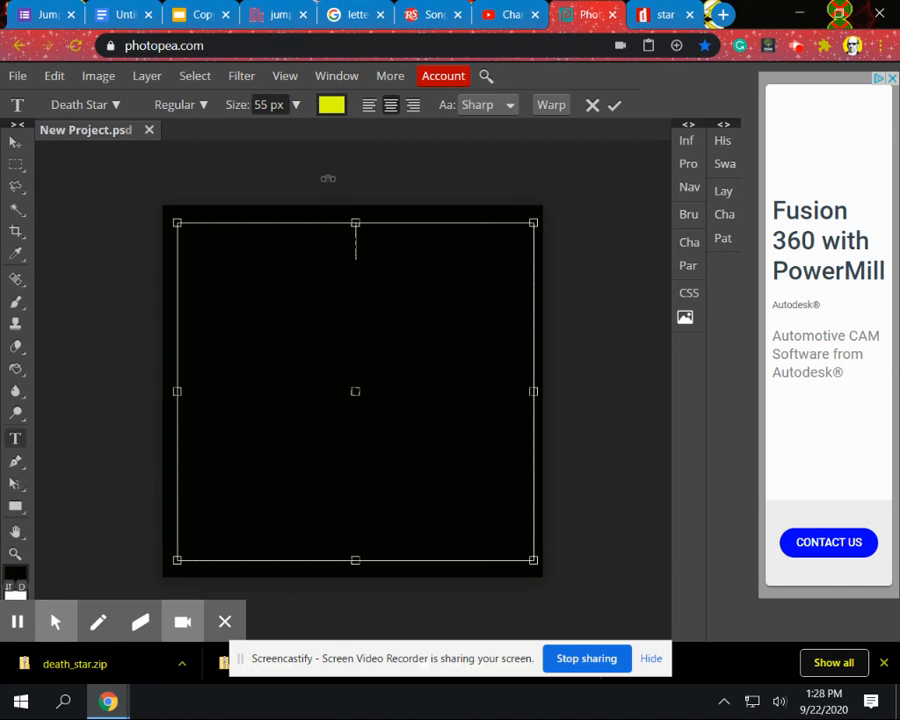
mouse_move(96, 328)
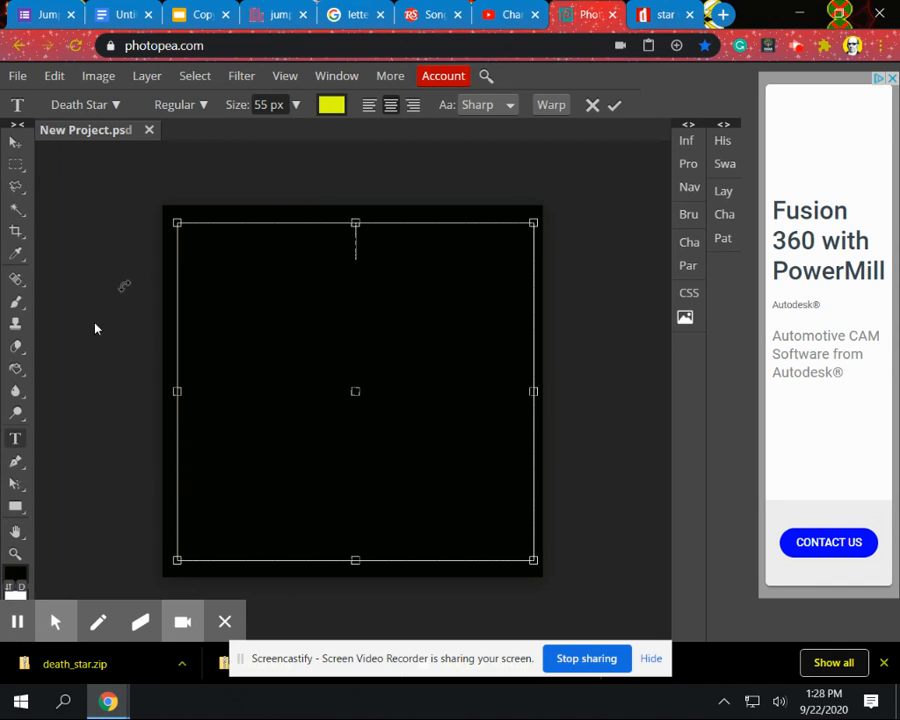
mouse_move(16, 440)
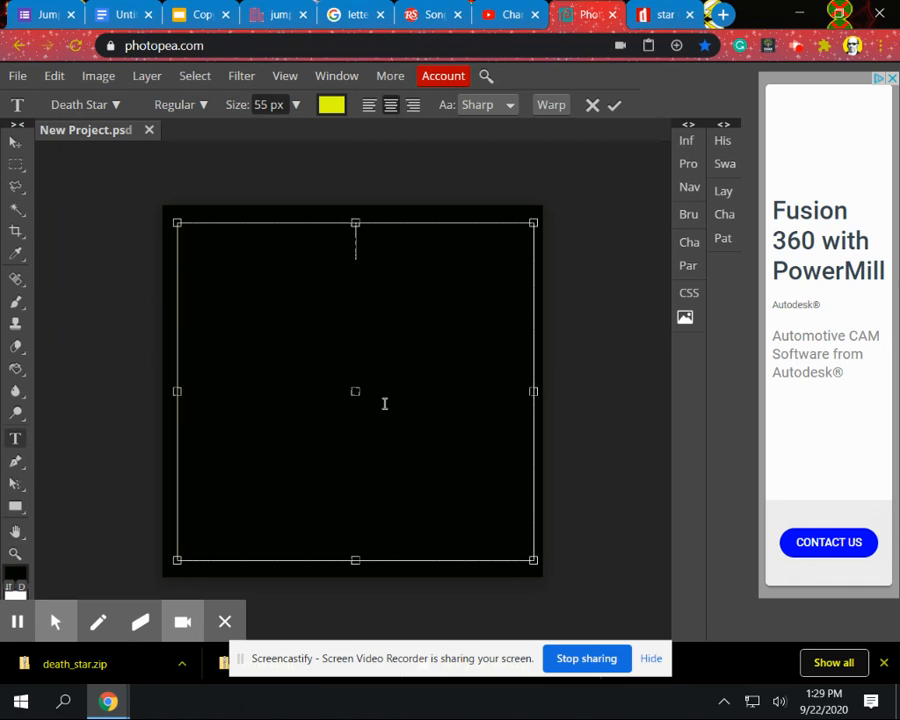
Resize the text box from its corner so it covers most of the canvas.
left_click_drag(176, 224, 176, 224)
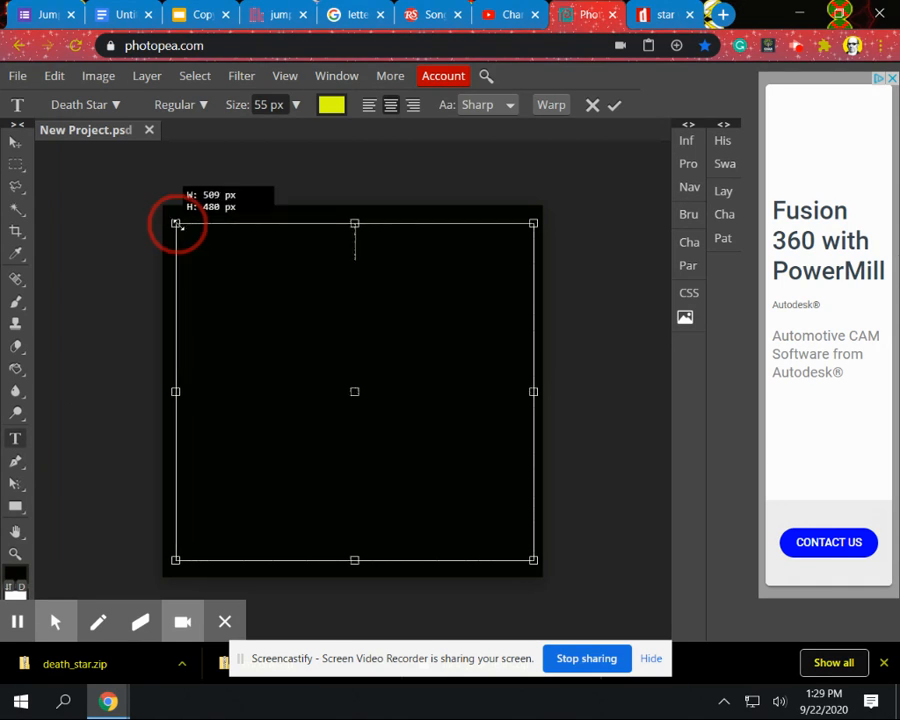
left_click_drag(176, 224, 228, 276)
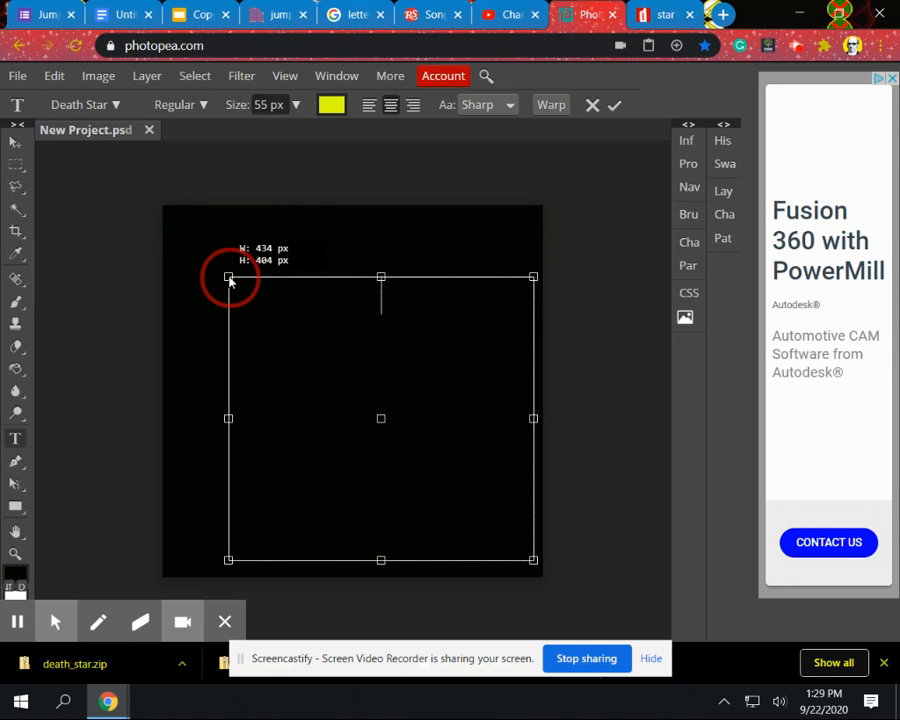
left_click_drag(228, 276, 238, 284)
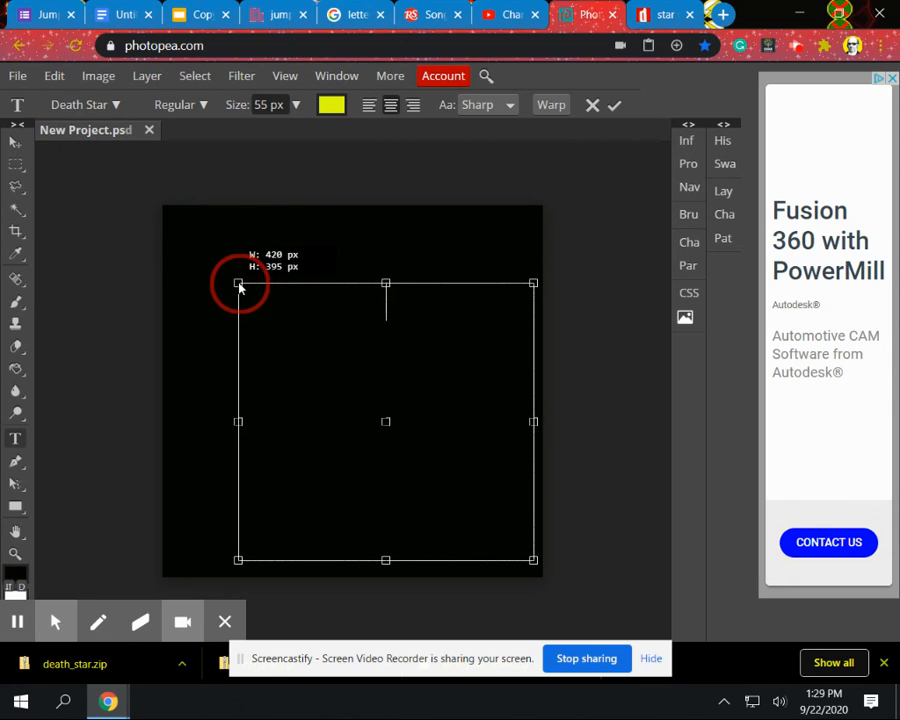
left_click_drag(238, 284, 180, 224)
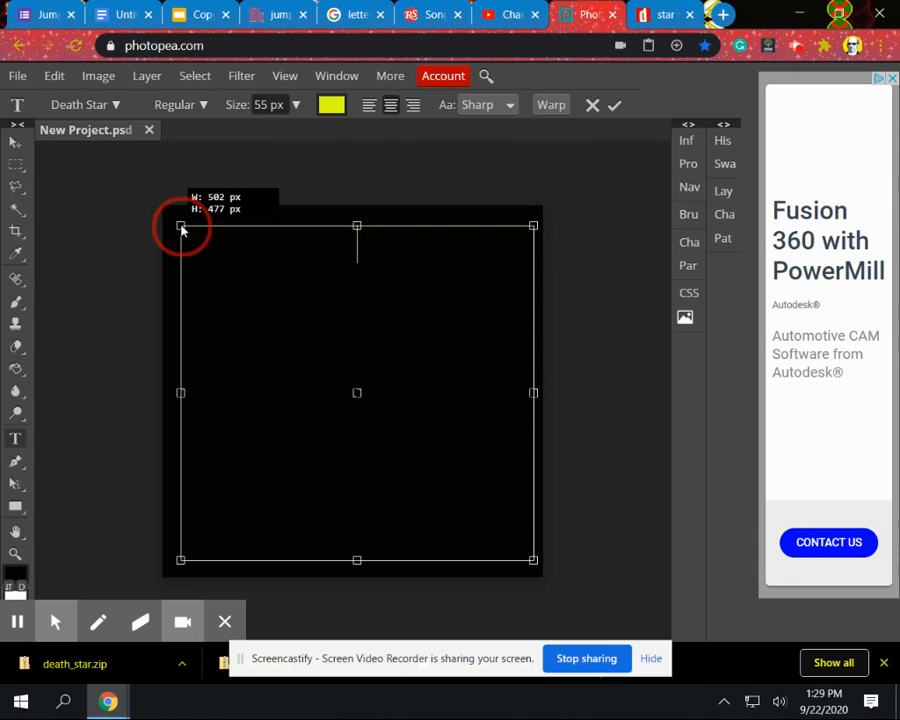
left_click_drag(180, 226, 184, 226)
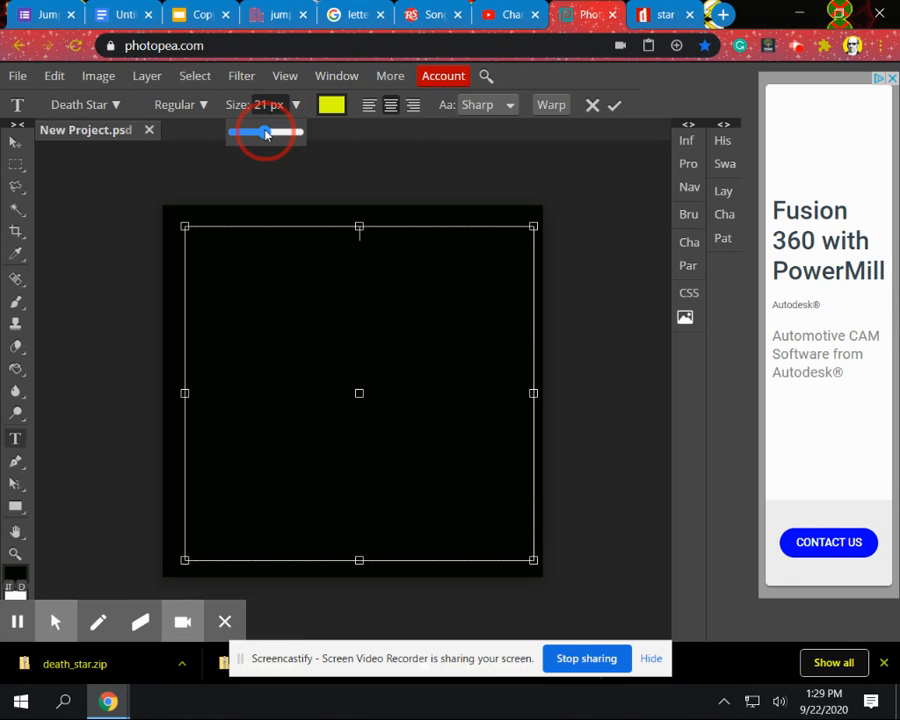
Adjust the Size slider through values from 2 to 150 px and settle on 46 px.
left_click_drag(264, 132, 256, 132)
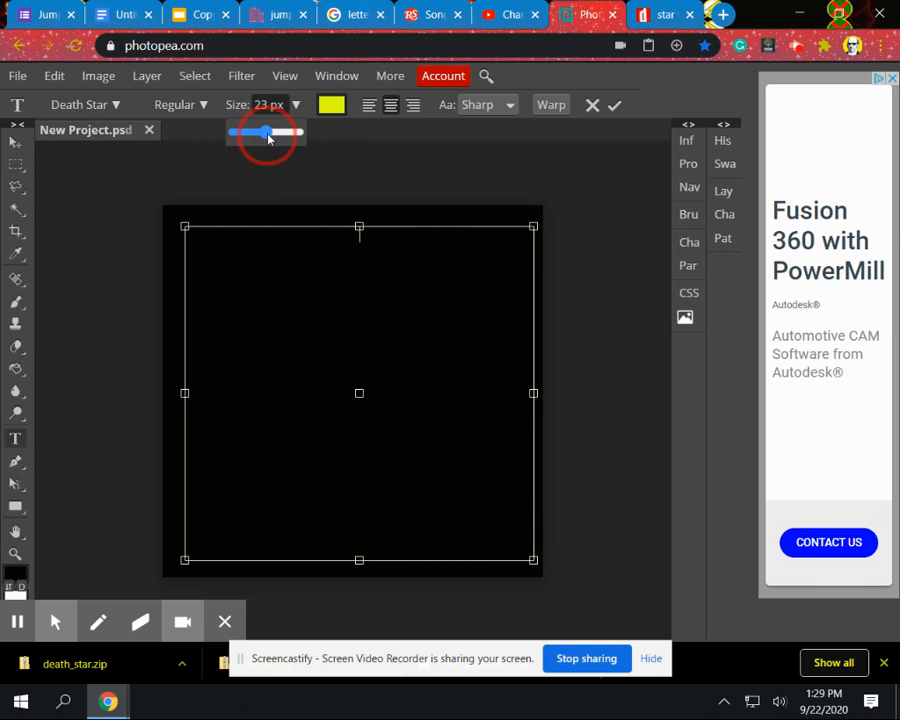
left_click_drag(270, 132, 284, 132)
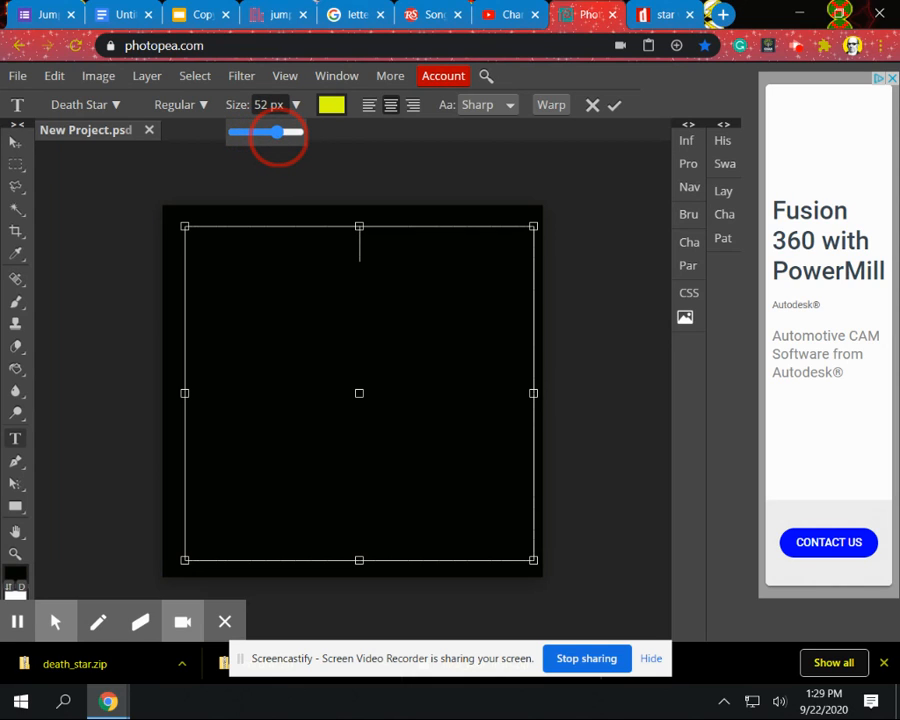
left_click_drag(266, 132, 278, 132)
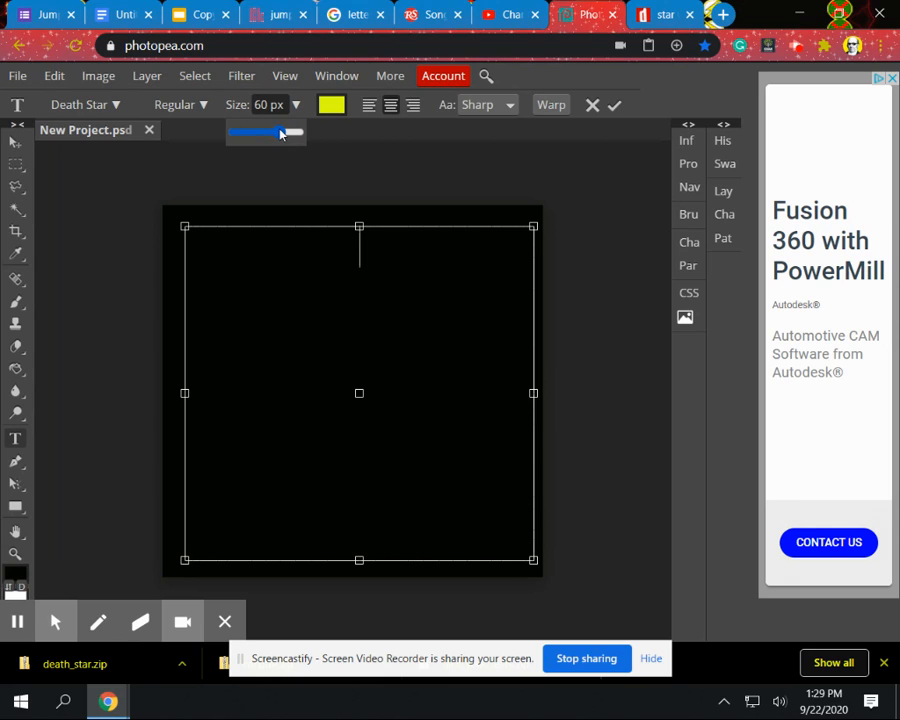
left_click_drag(284, 132, 240, 132)
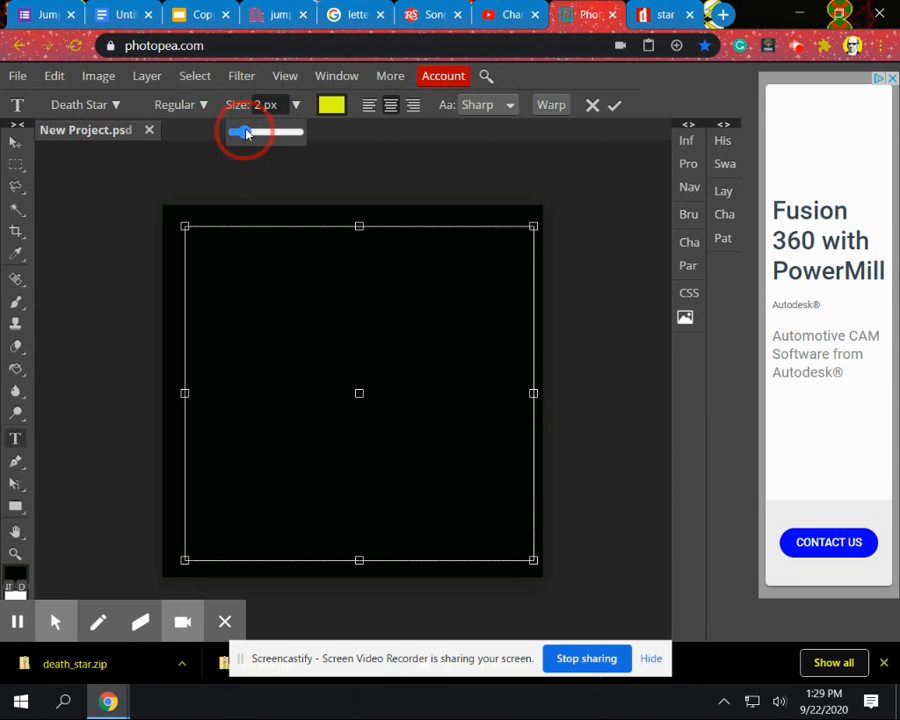
left_click_drag(238, 132, 264, 132)
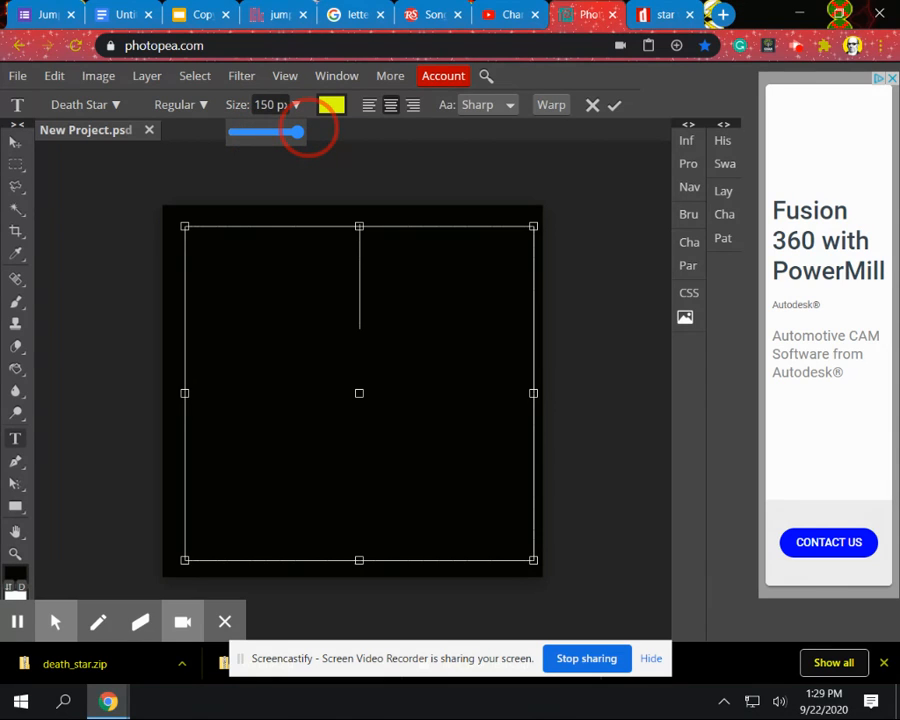
left_click_drag(296, 132, 276, 132)
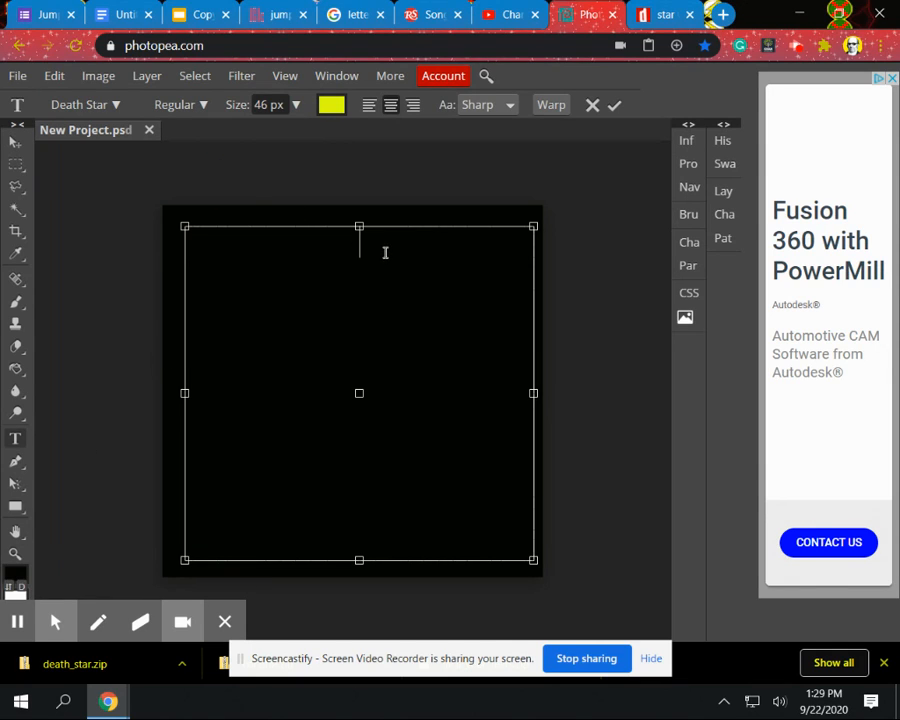
Enter the opening lines: "IN A CLASSROOM FAR FAR AWAY MR HEDGES TAUGHT".
type("IN")
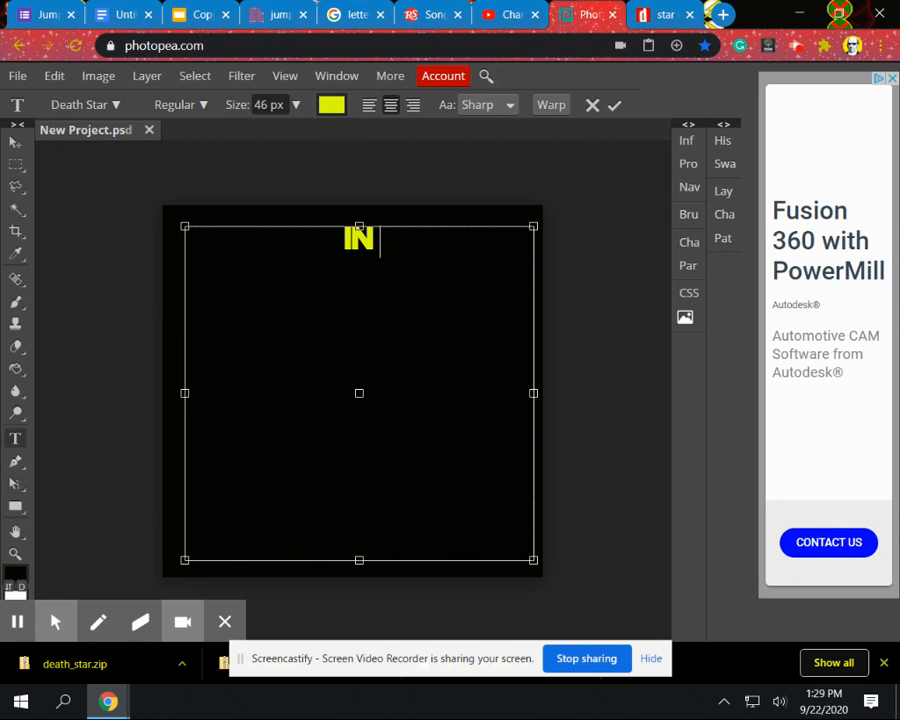
type("A CLASSROOM")
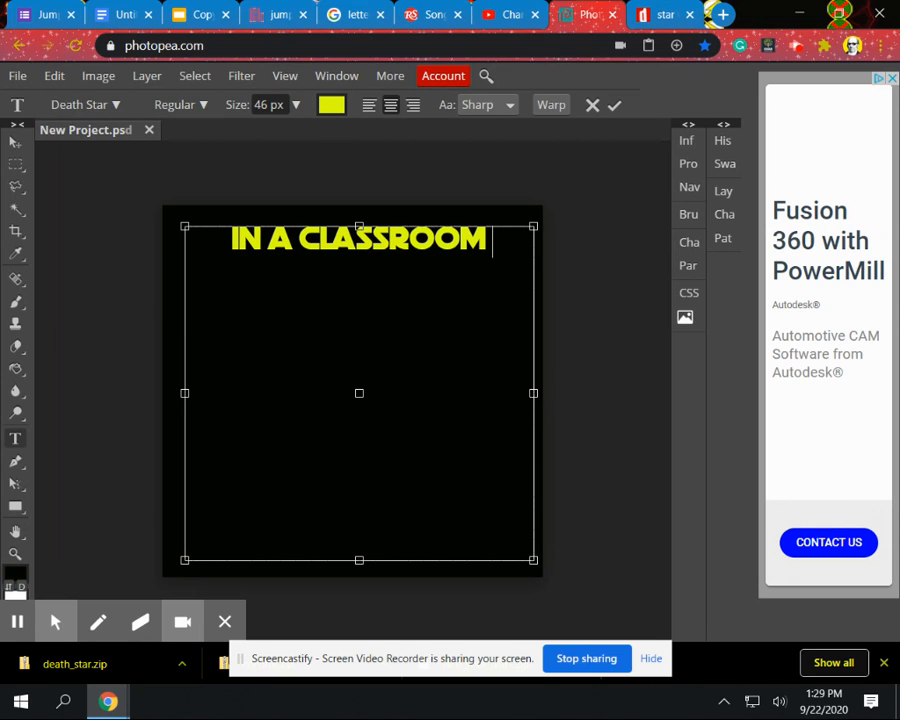
type("FAR")
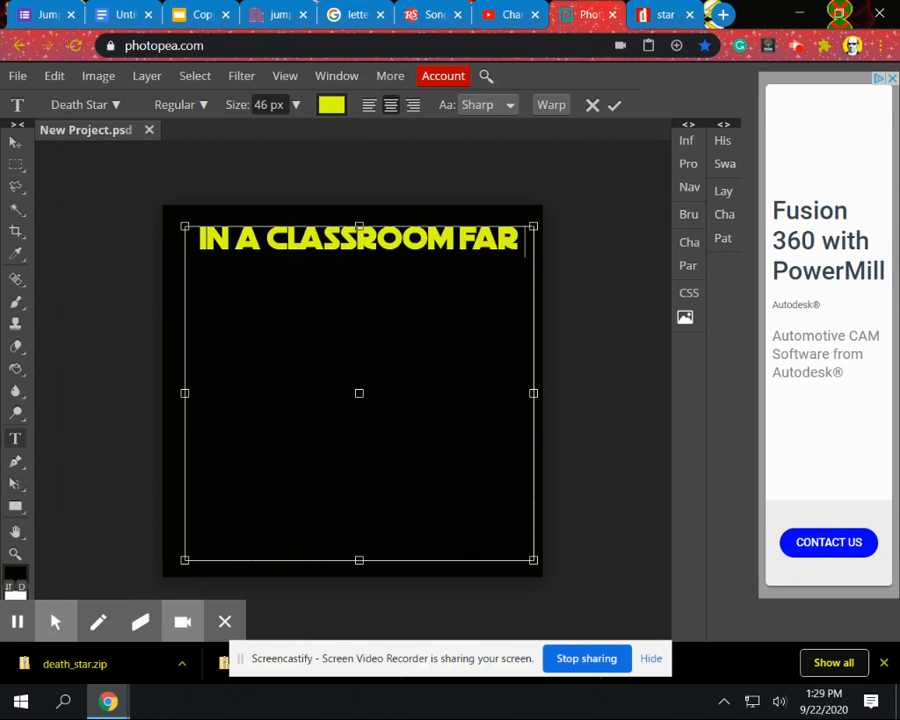
type("FAR AWAY")
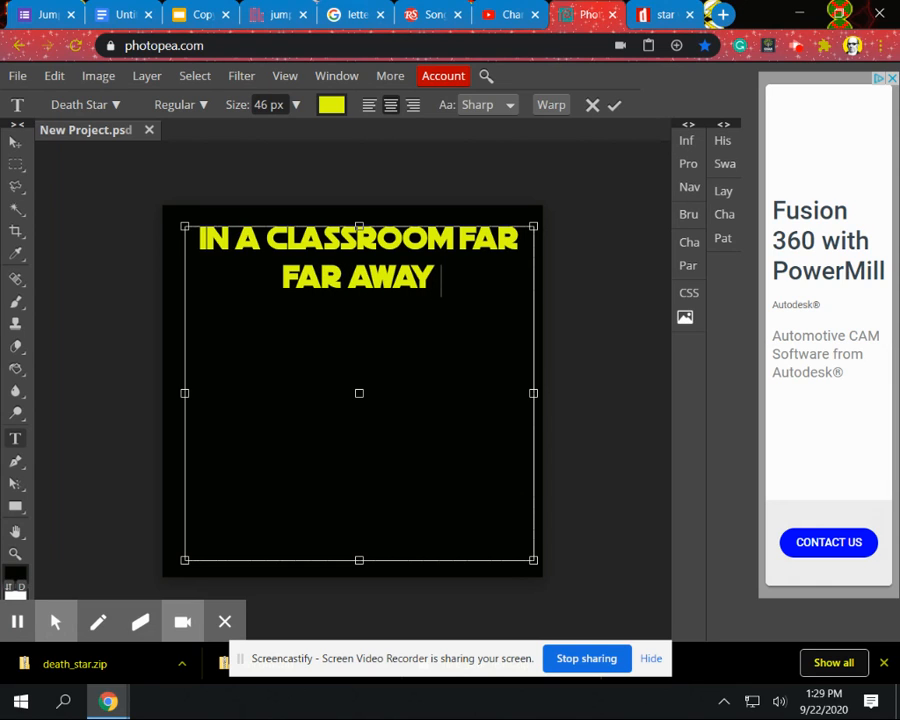
type("MR HEDCS")
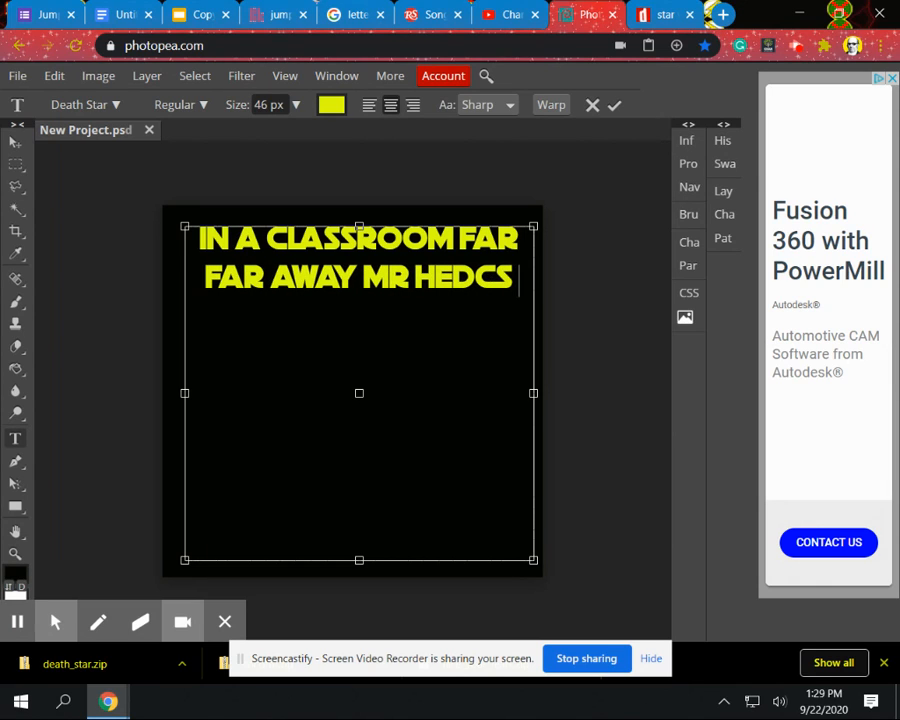
type("GEST")
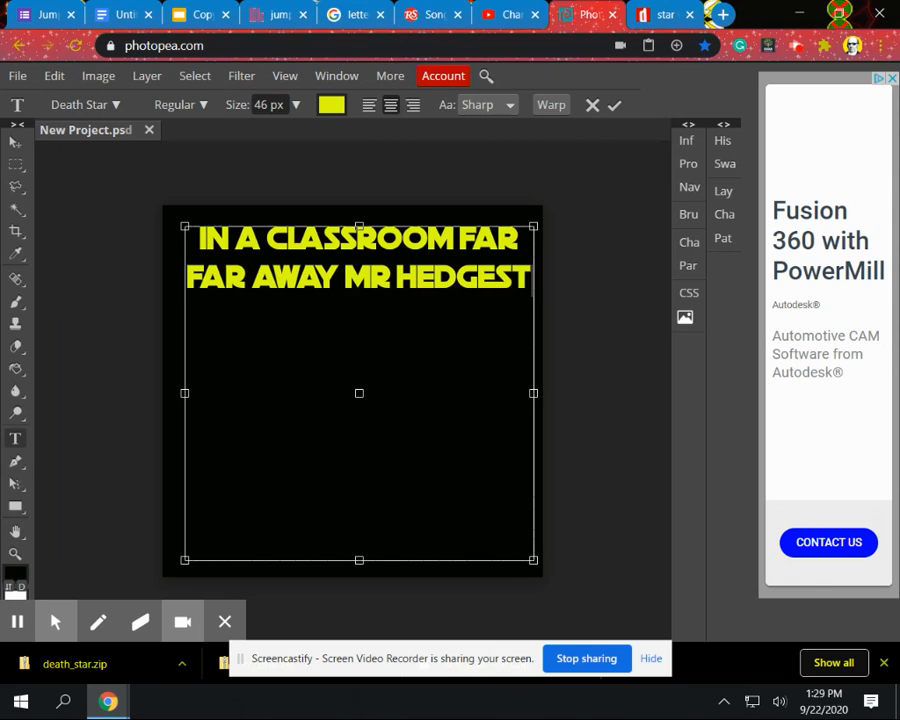
type("TAUG")
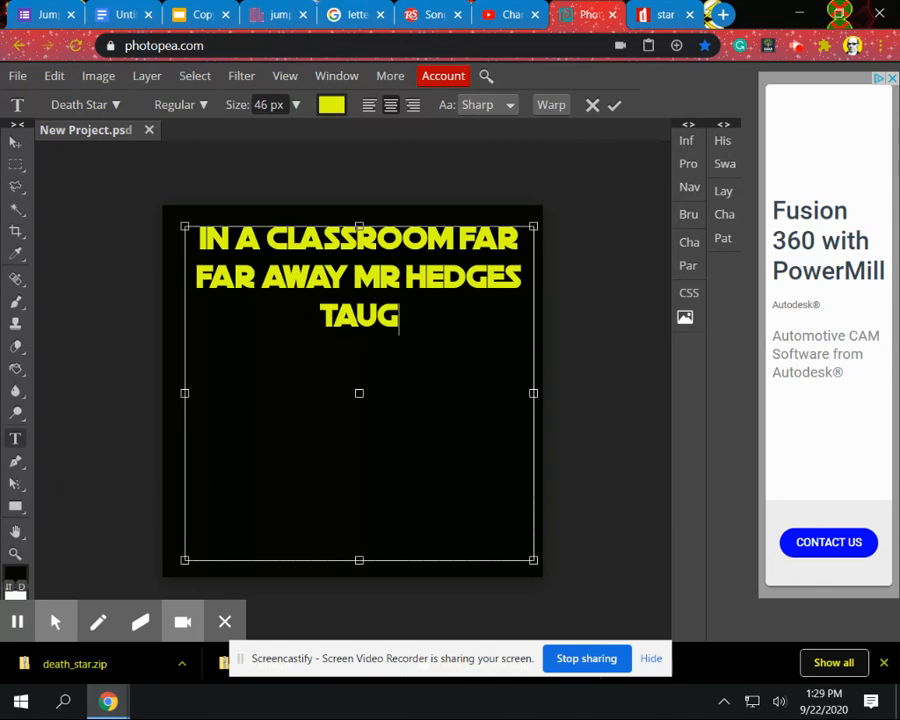
Continue the paragraph: "HIS CLASS TO LOAD AND USE FONTS AFTER ... AND USING FRE".
type("HT HIS CLASS TO LA")
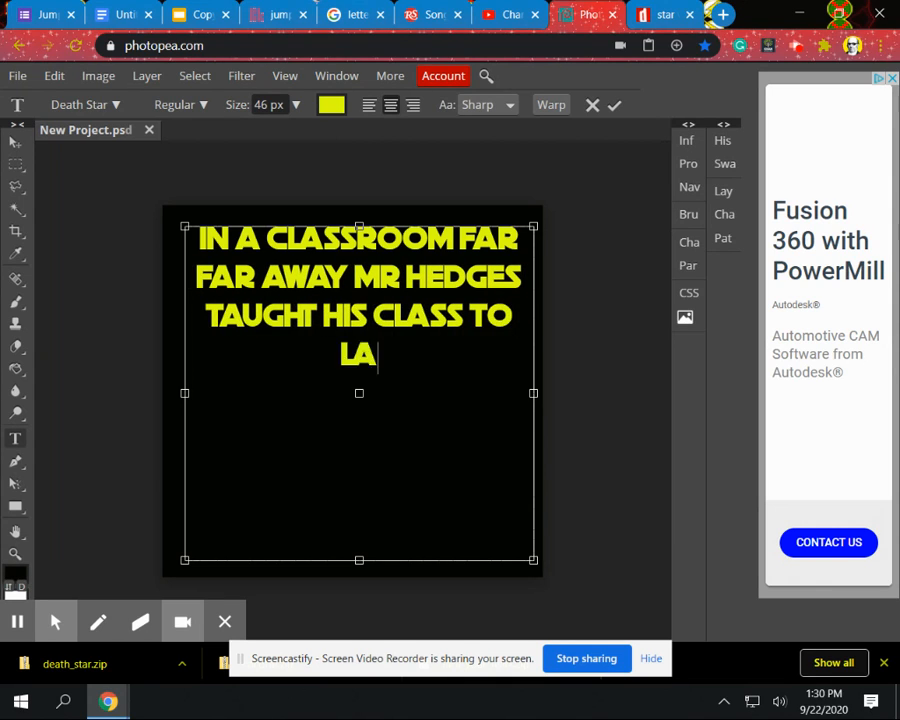
type("O")
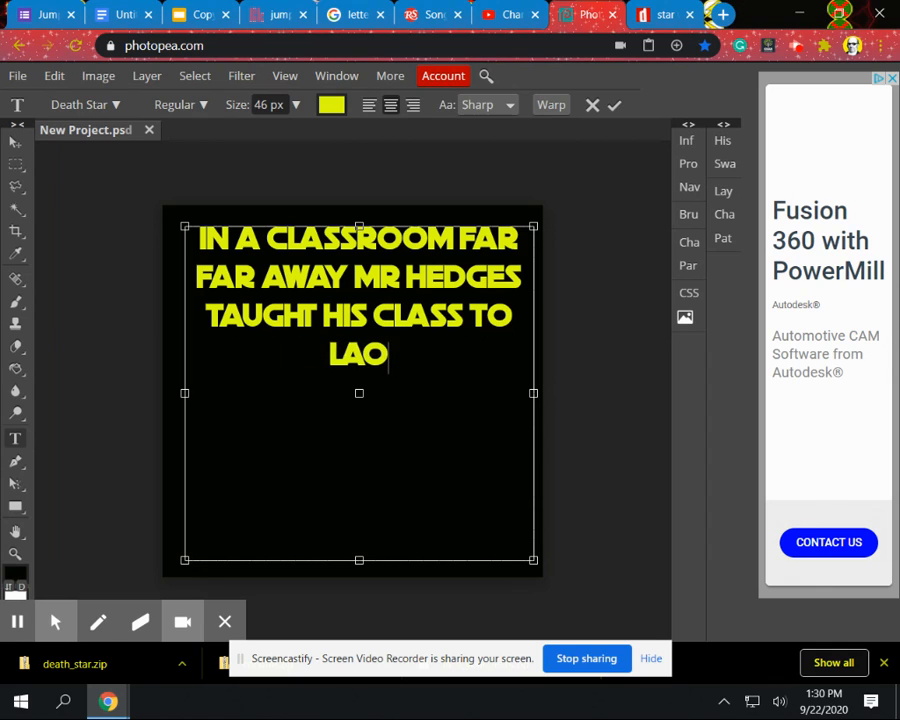
type("LOAD AND")
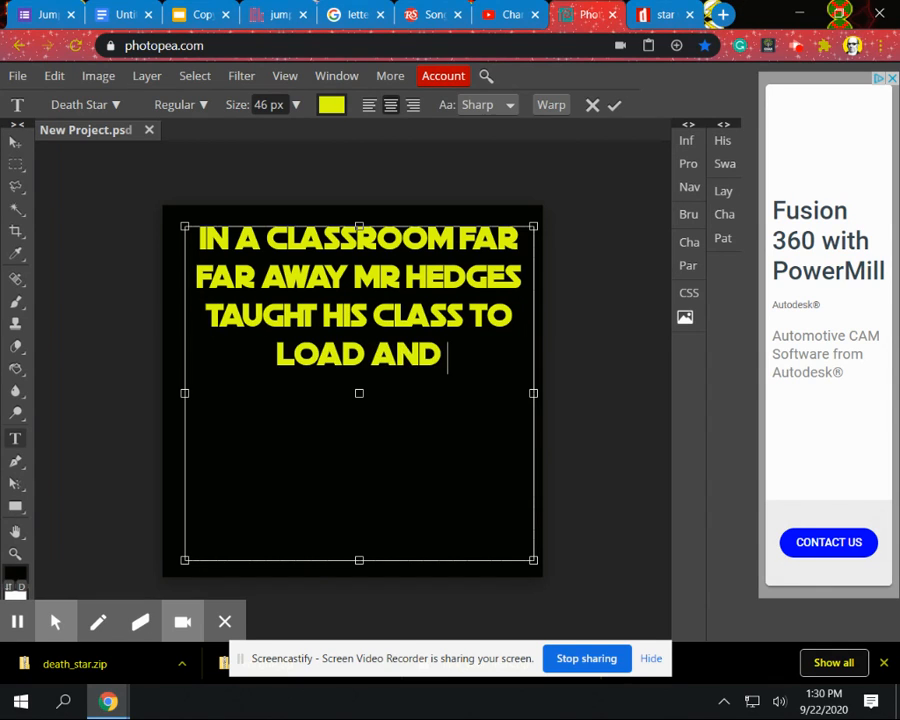
type("USE FONTS")
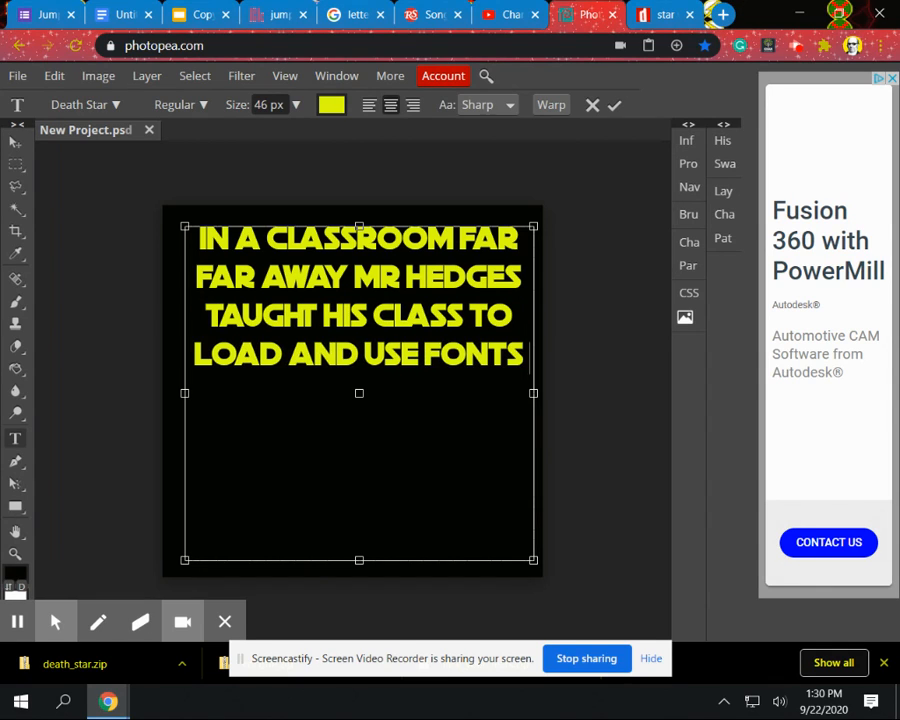
type("AFTER RASTERIZING THEM")
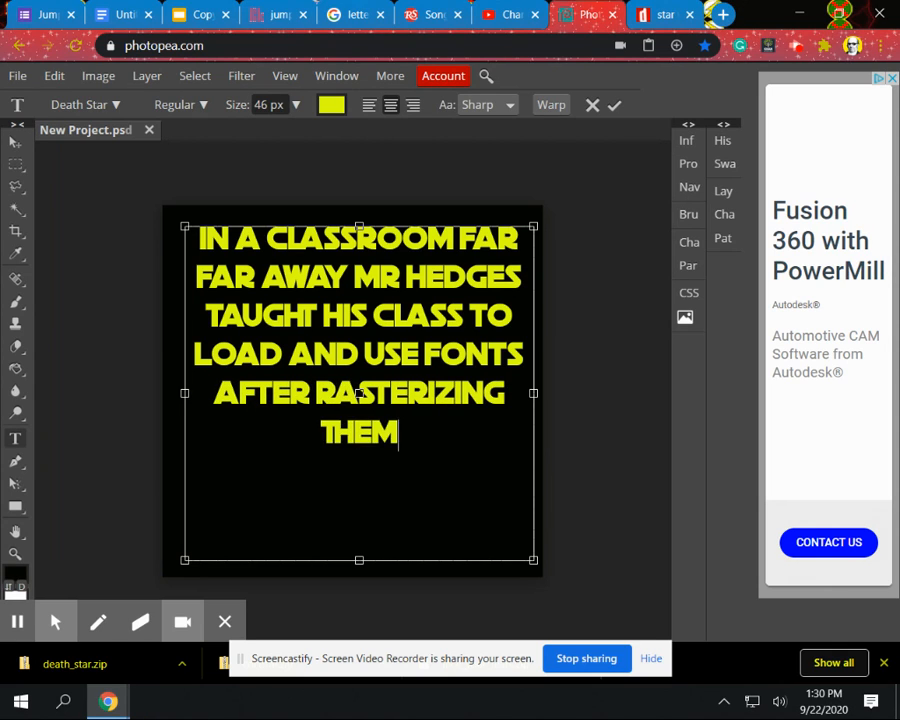
type("AND USING FREE")
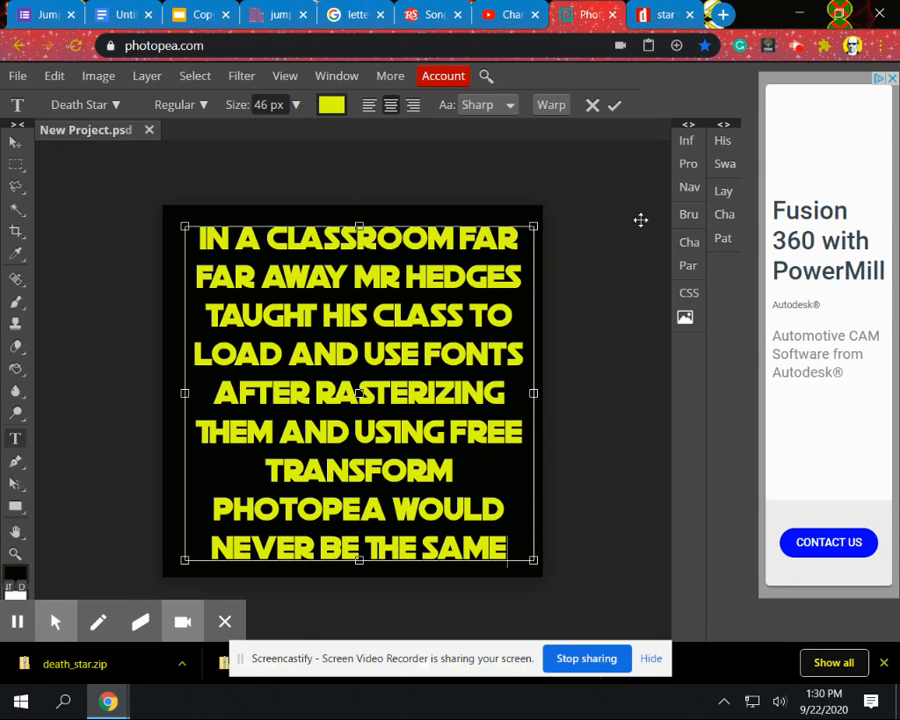
mouse_move(724, 190)
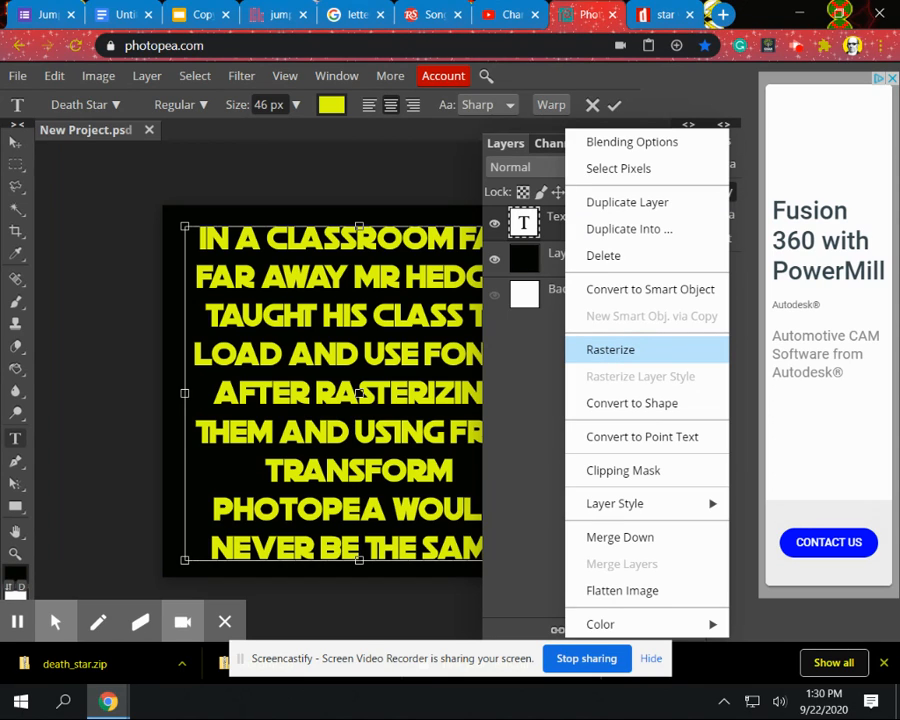
Rasterize the yellow paragraph's text layer into plain pixels.
left_click(610, 348)
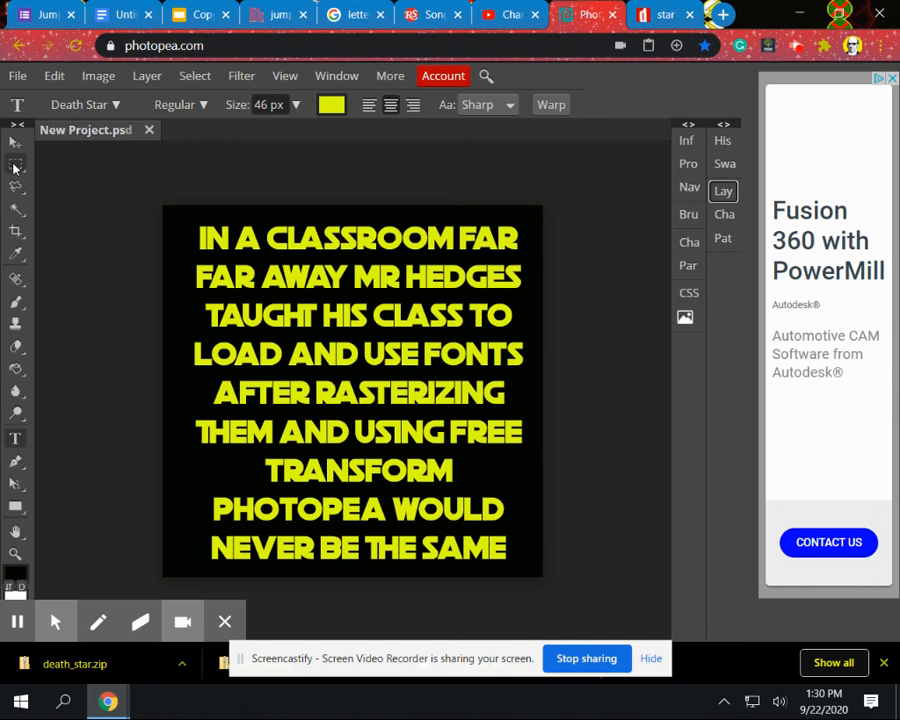
Rectangle-select the paragraph area and start Free Transform on it.
left_click_drag(164, 204, 350, 414)
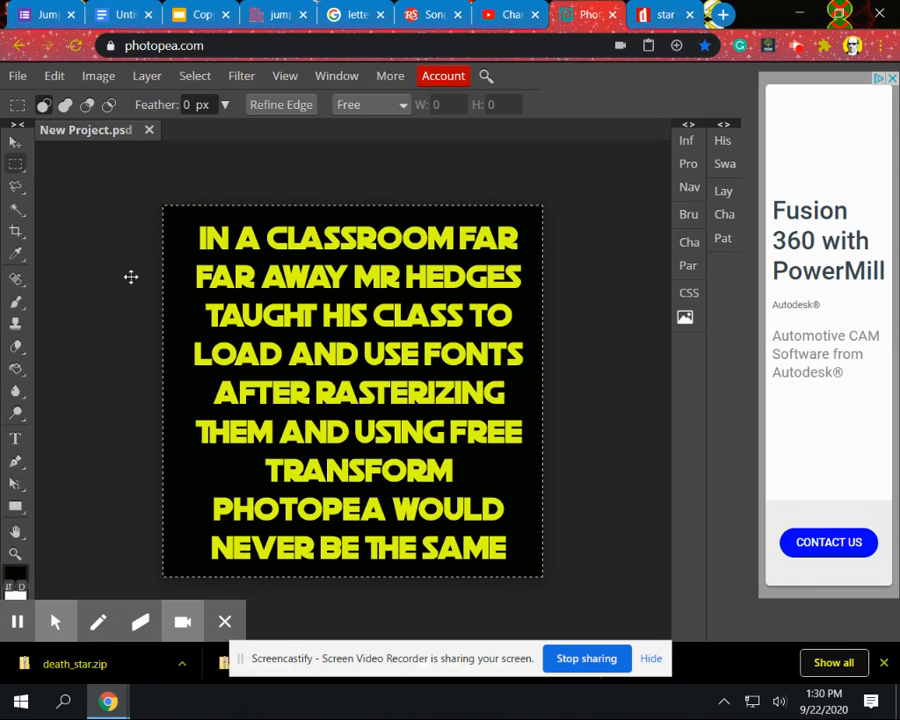
mouse_move(318, 338)
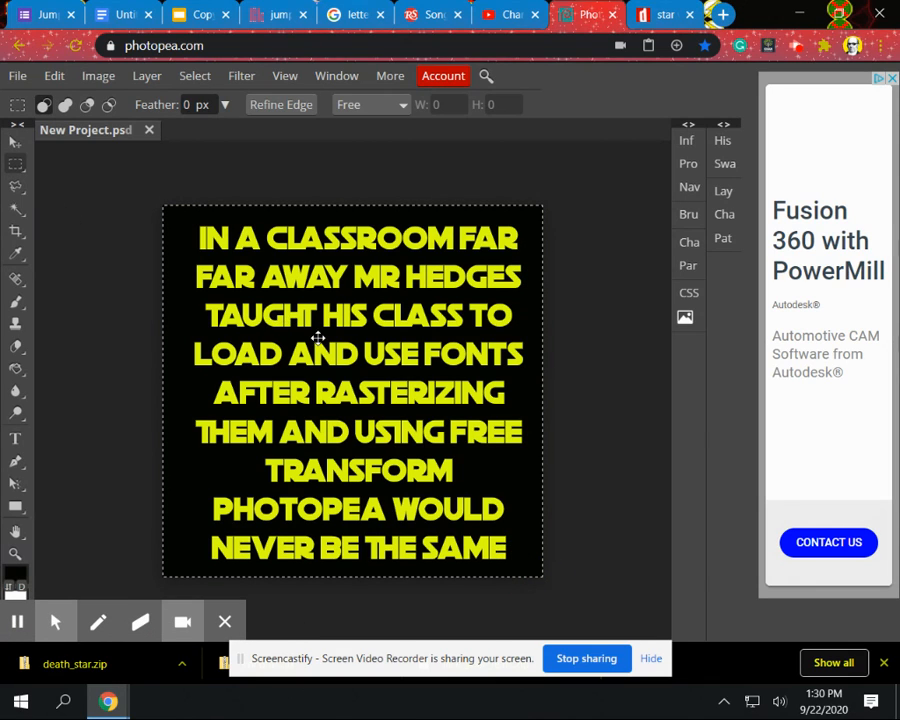
right_click(318, 338)
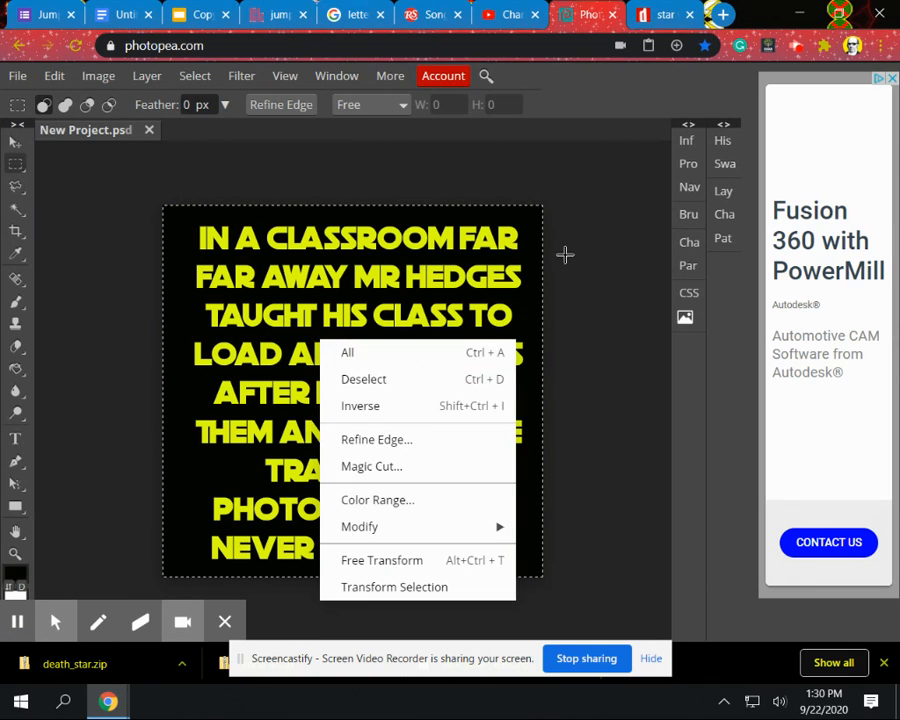
mouse_move(378, 504)
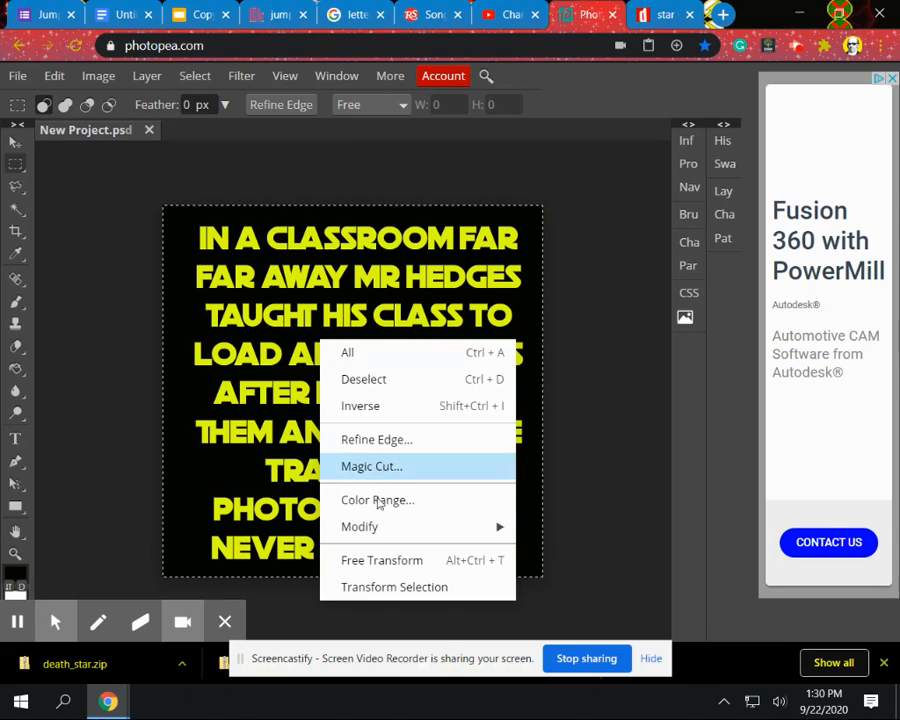
left_click(382, 560)
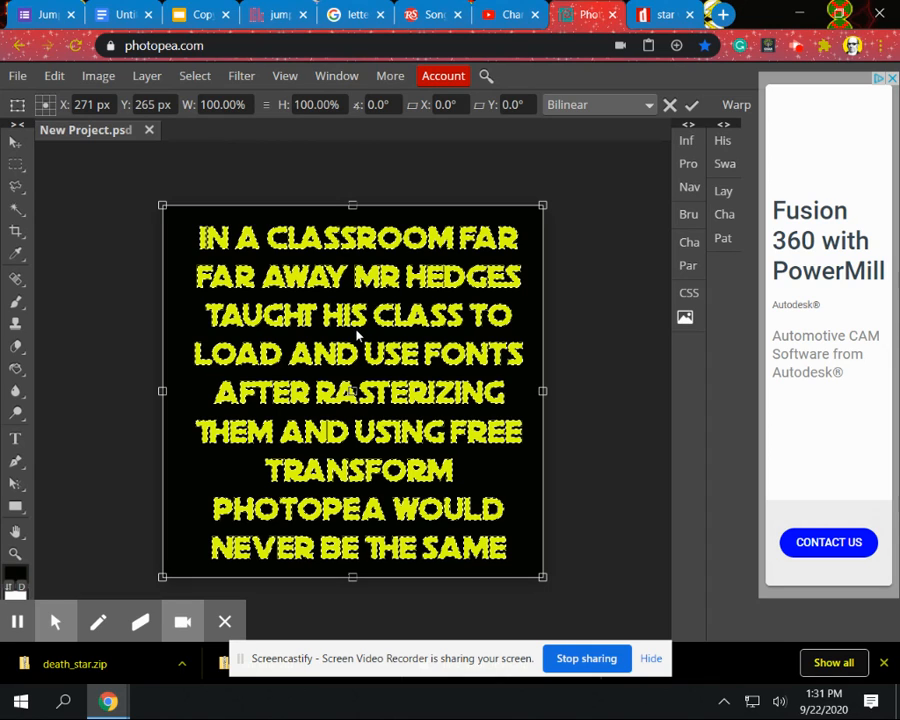
Switch to Perspective, widen the bottom so the text recedes upward, and commit the transform.
right_click(356, 344)
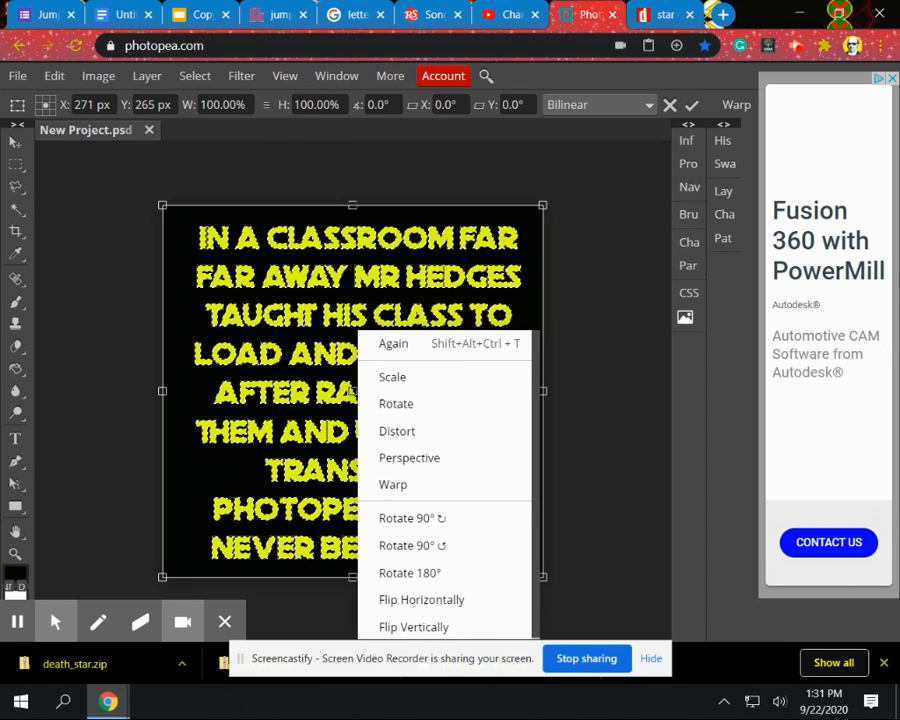
mouse_move(392, 486)
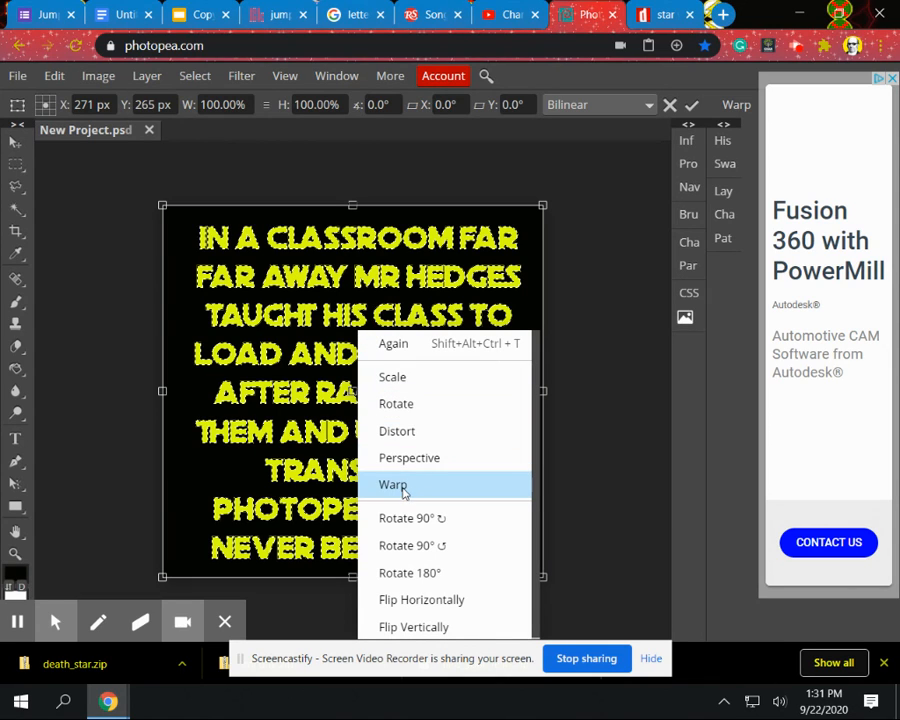
mouse_move(404, 384)
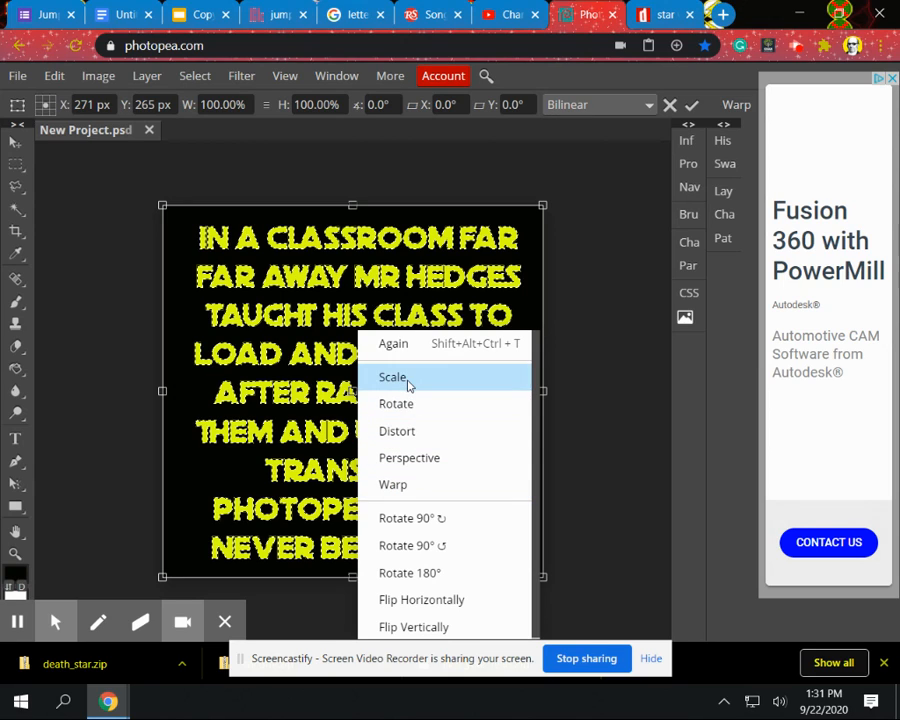
mouse_move(408, 456)
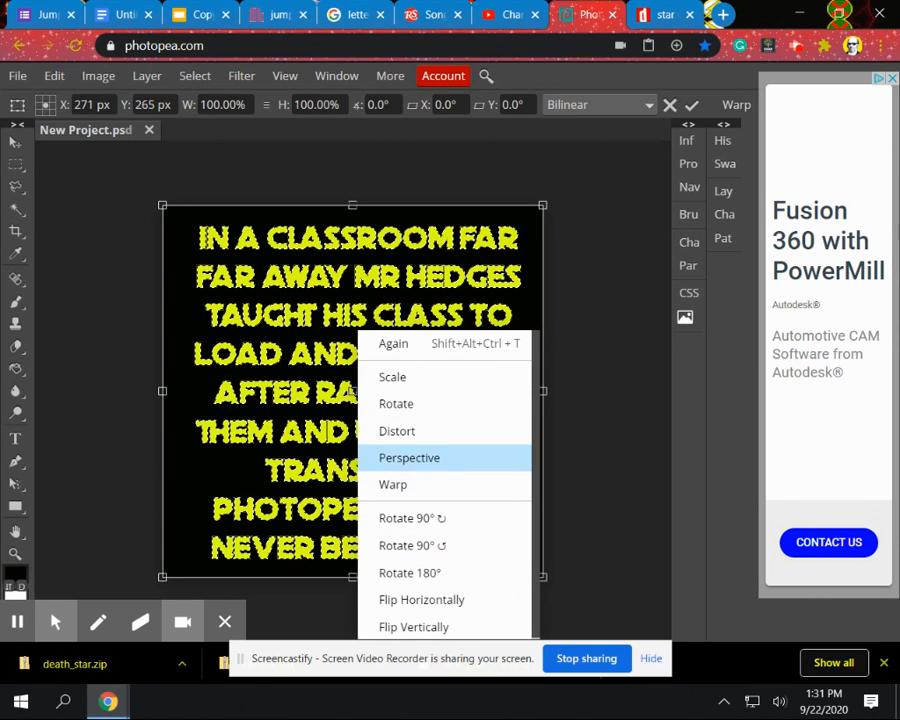
mouse_move(412, 464)
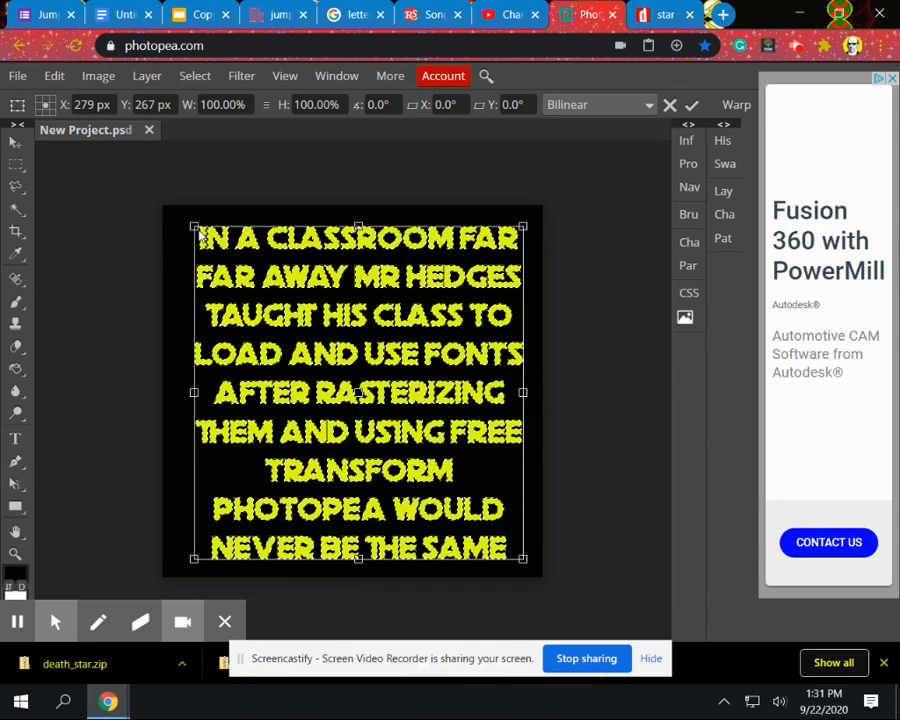
left_click_drag(196, 226, 230, 222)
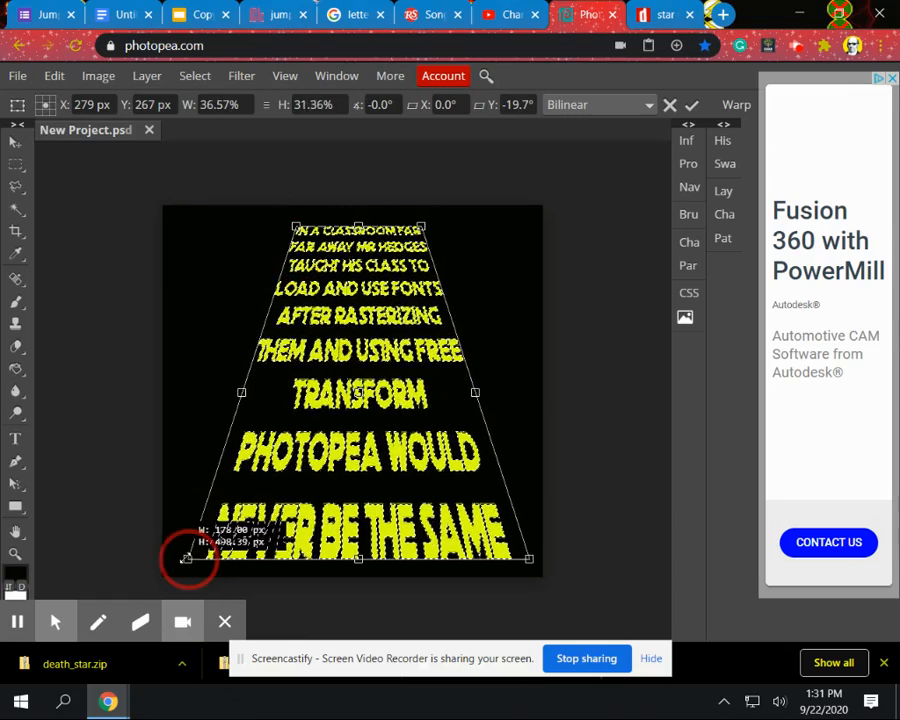
left_click_drag(188, 558, 160, 558)
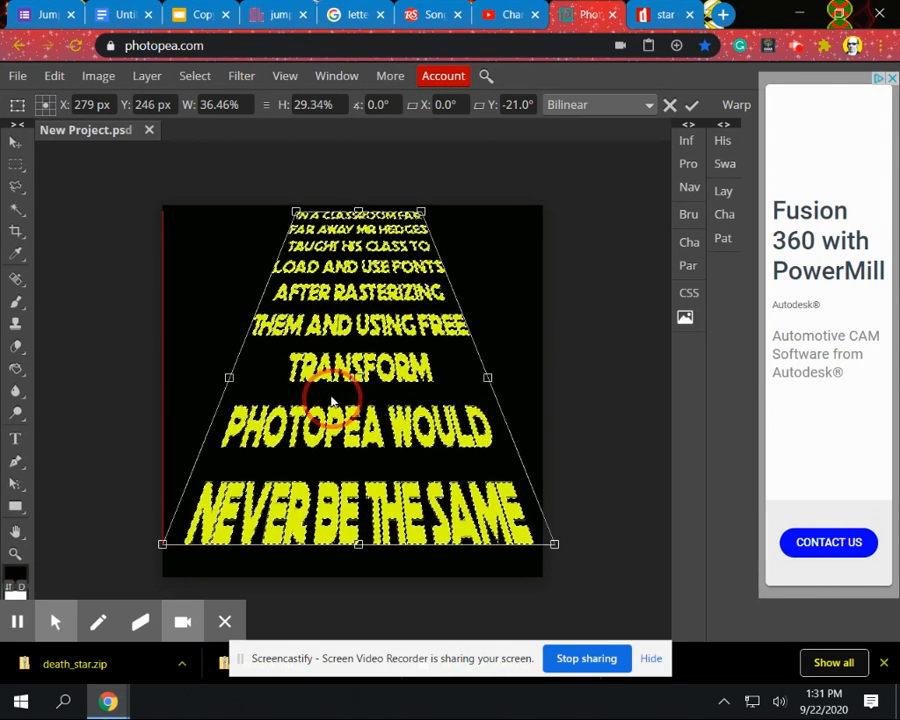
left_click(692, 104)
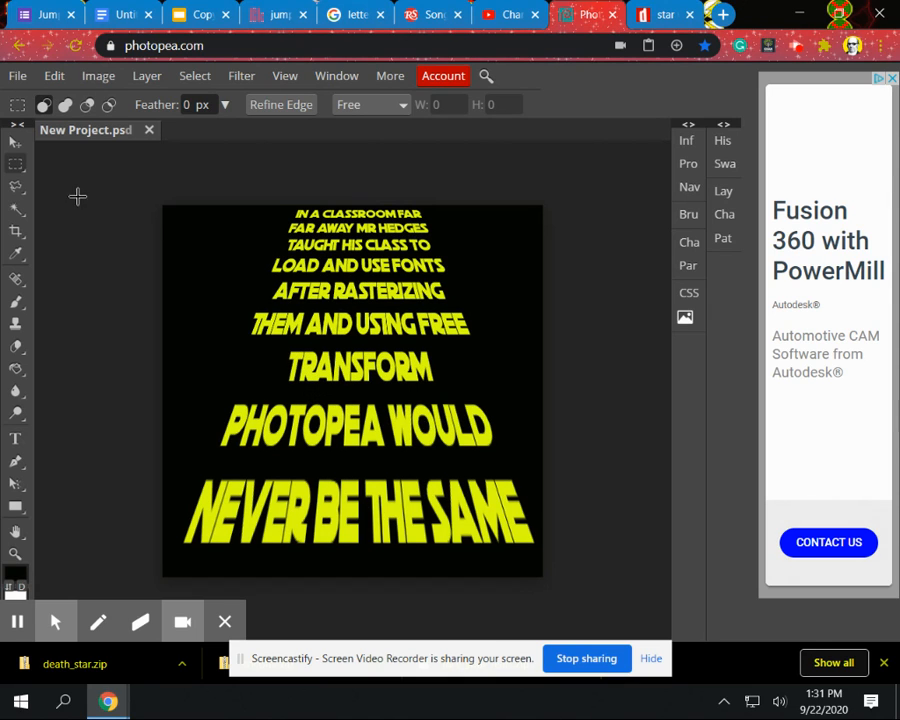
mouse_move(138, 188)
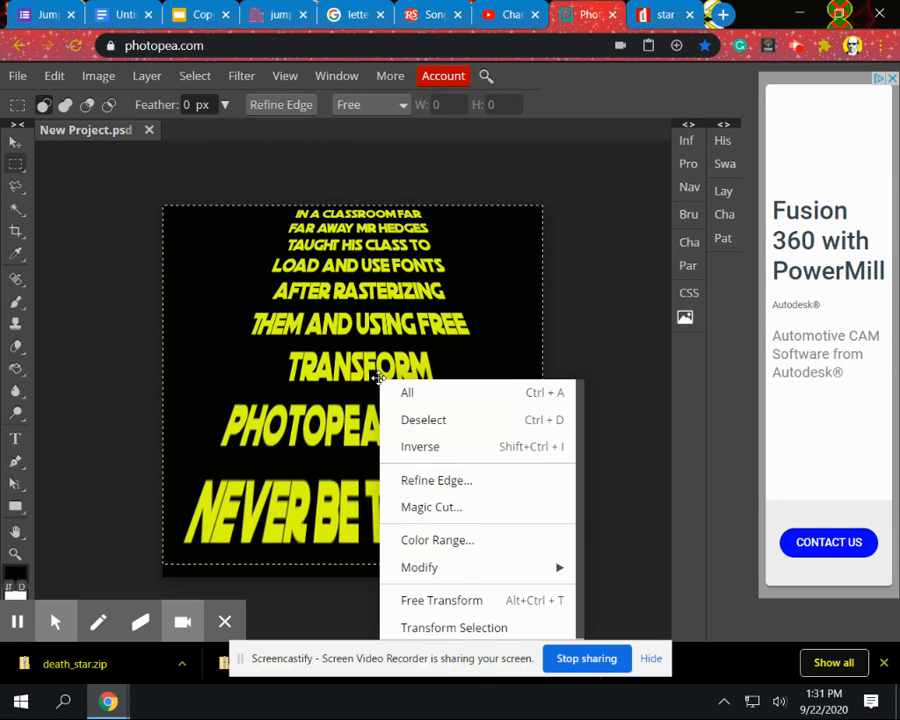
mouse_move(424, 540)
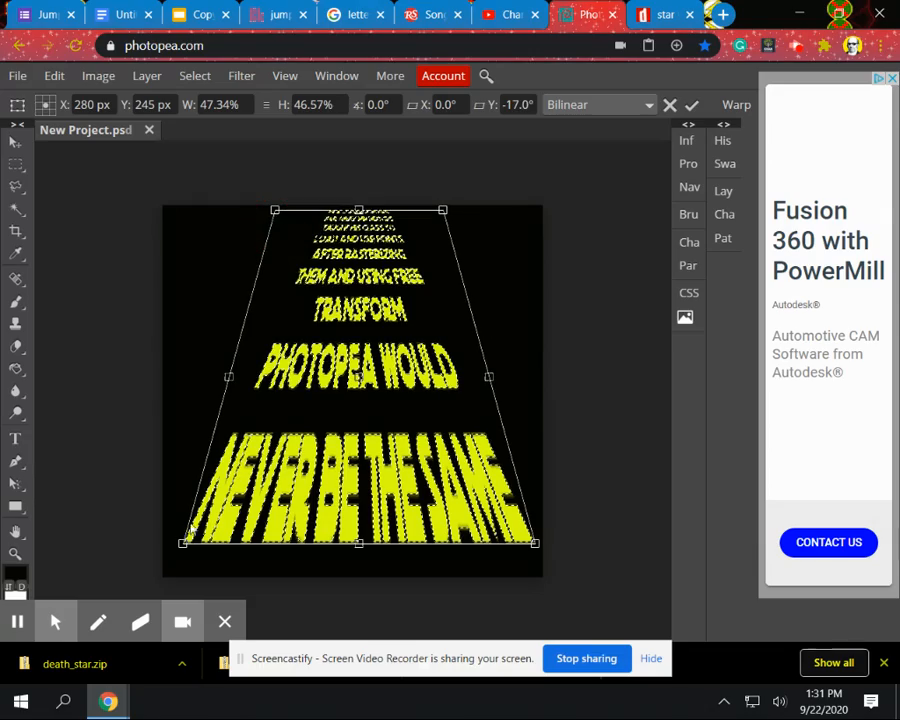
Stretch the bottom line far wider so it spills past the canvas edges.
left_click_drag(184, 544, 114, 540)
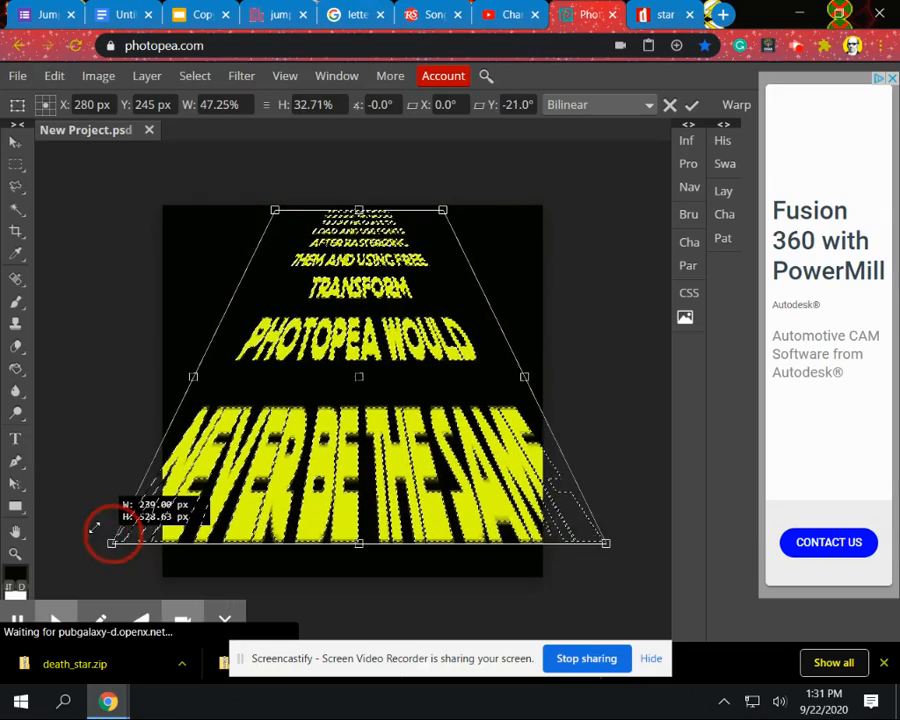
left_click_drag(112, 540, 46, 544)
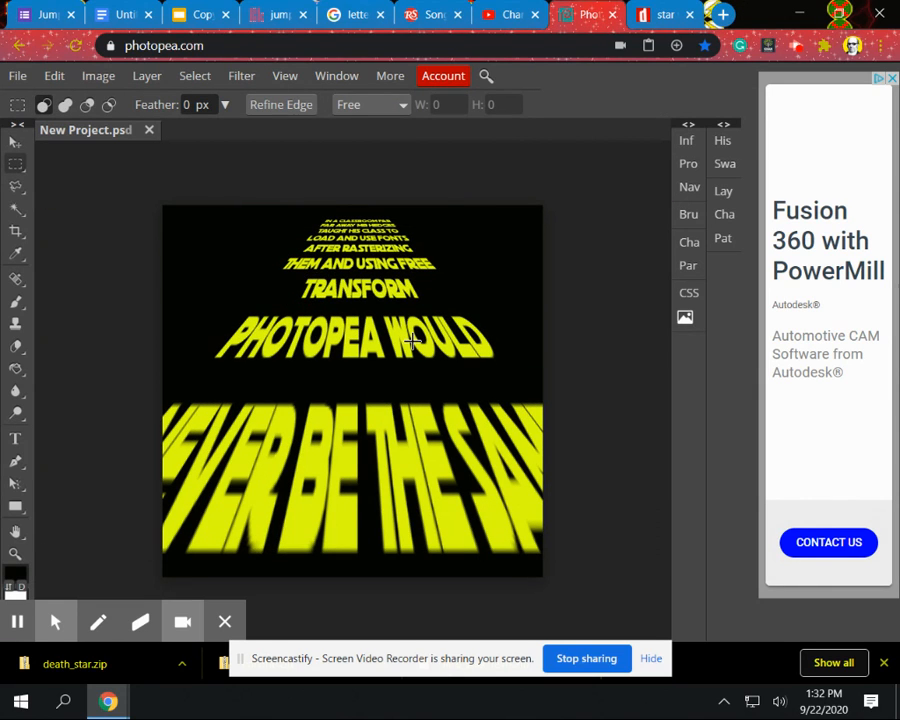
mouse_move(348, 388)
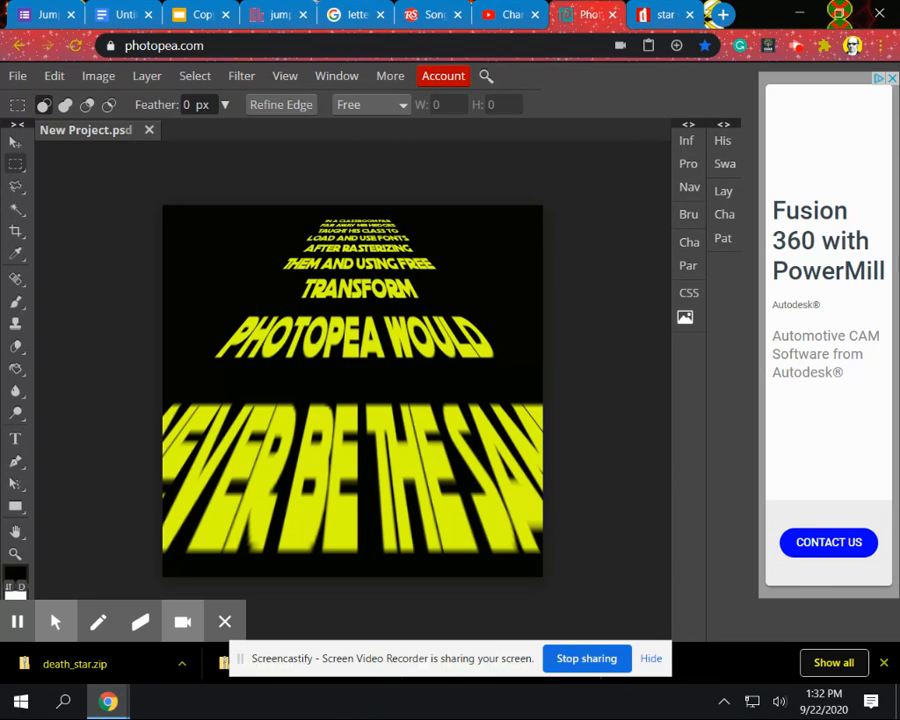
mouse_move(248, 200)
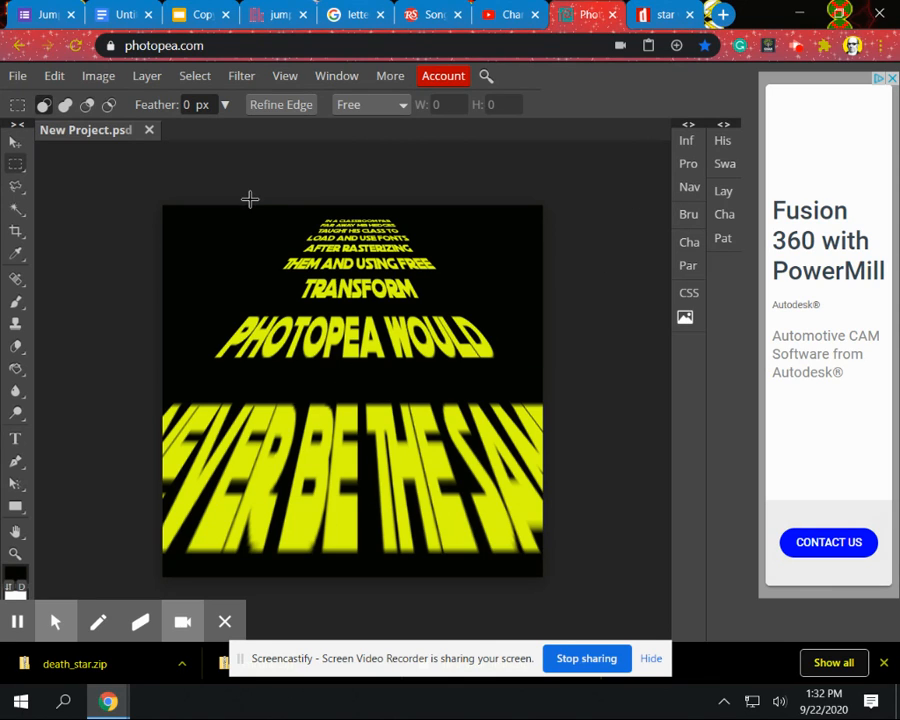
mouse_move(330, 280)
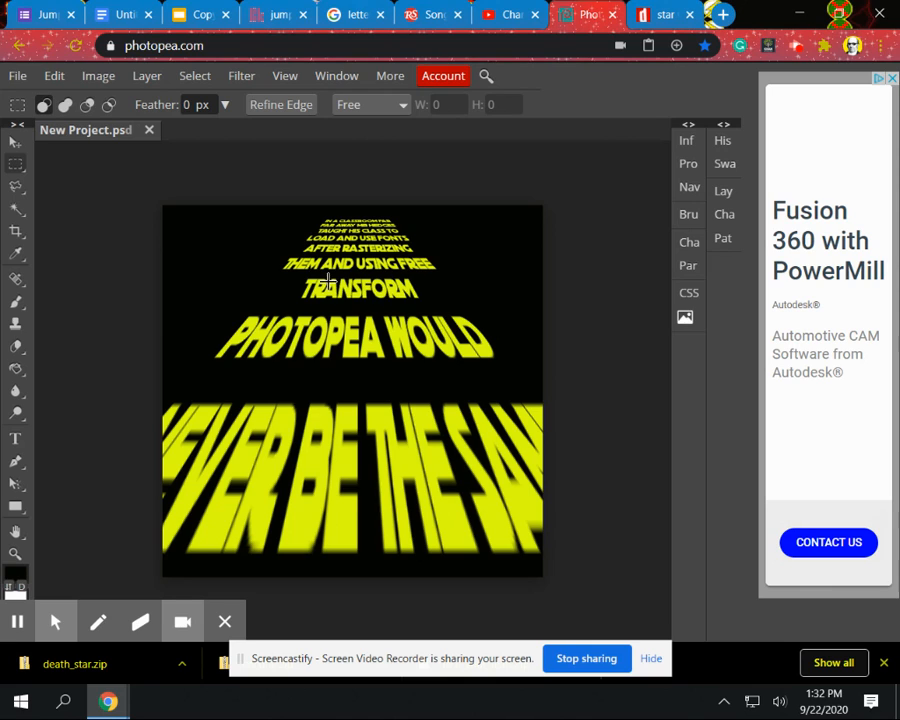
mouse_move(140, 516)
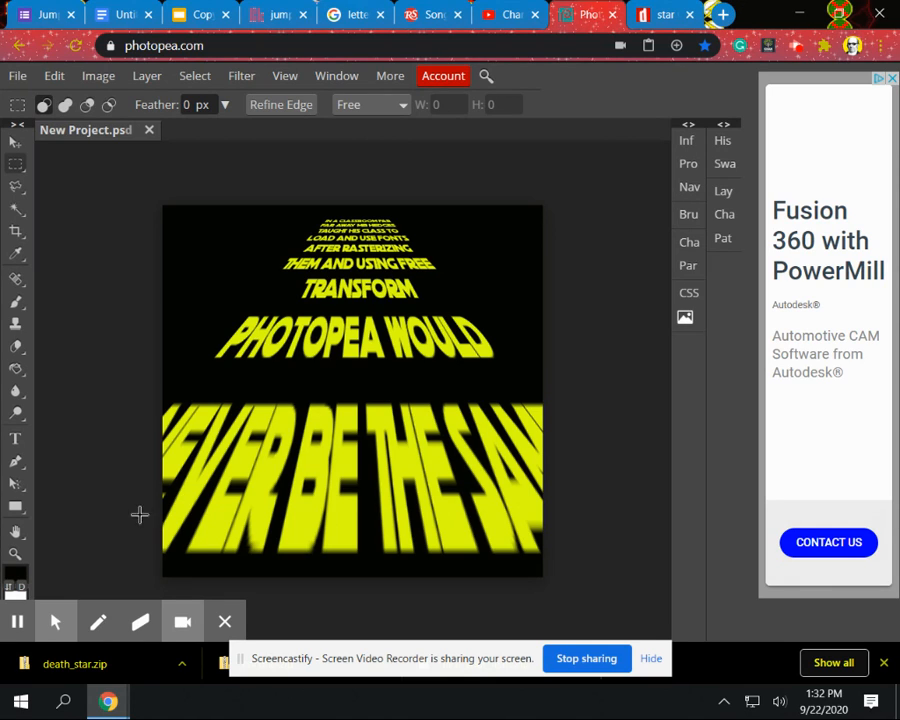